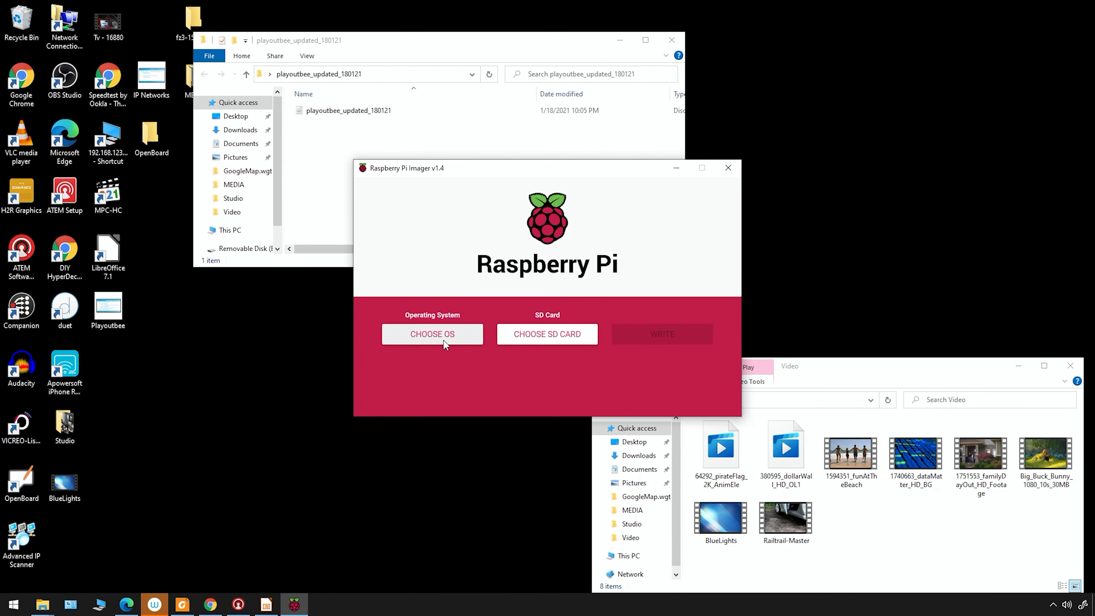
mouse_move(526, 271)
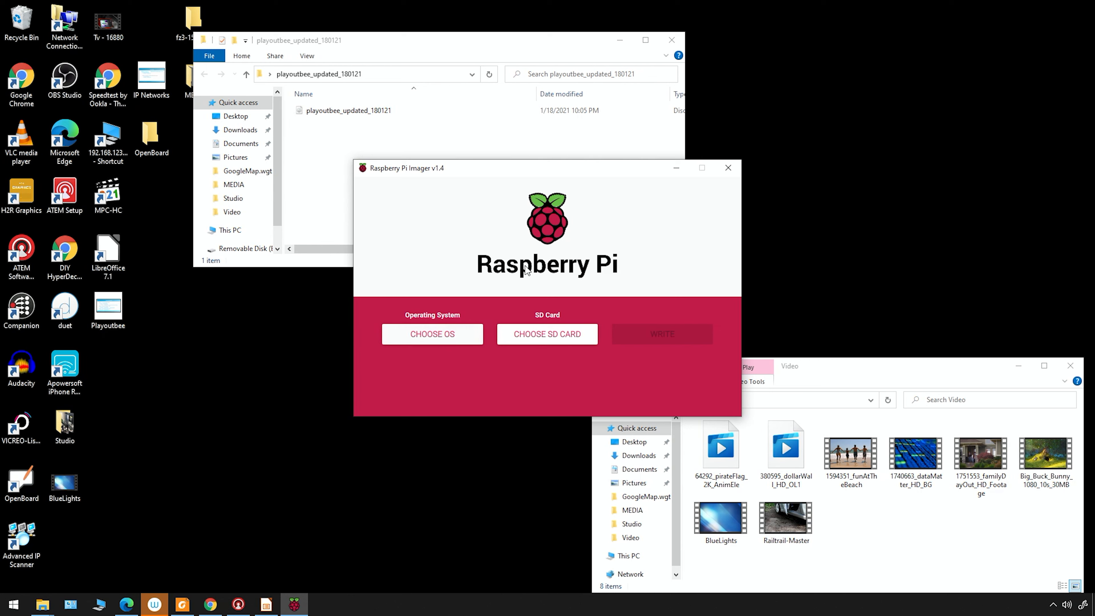
mouse_move(581, 274)
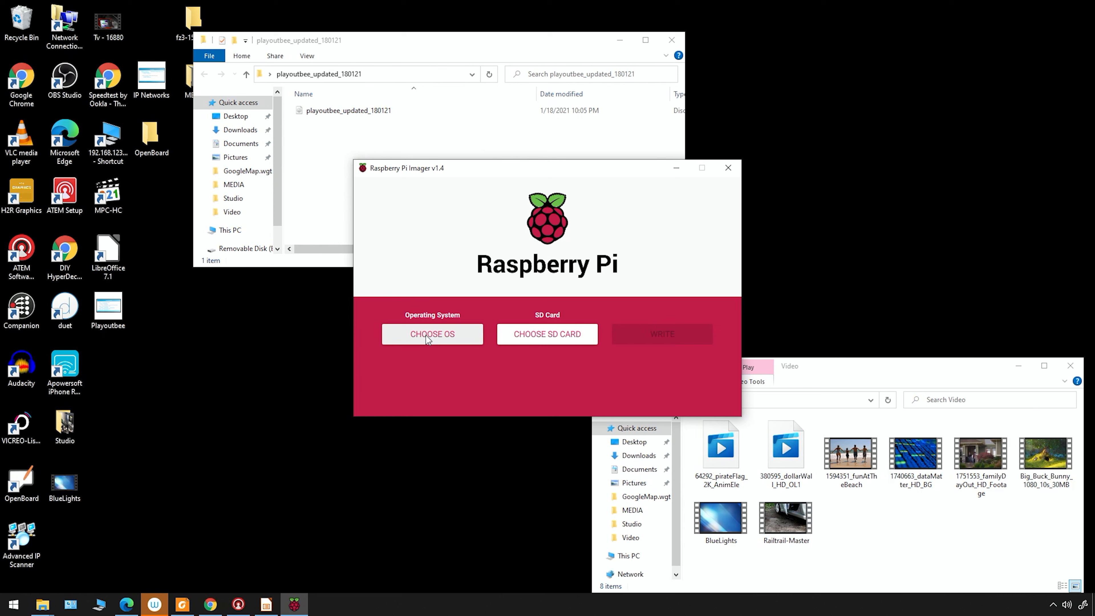
mouse_move(322, 91)
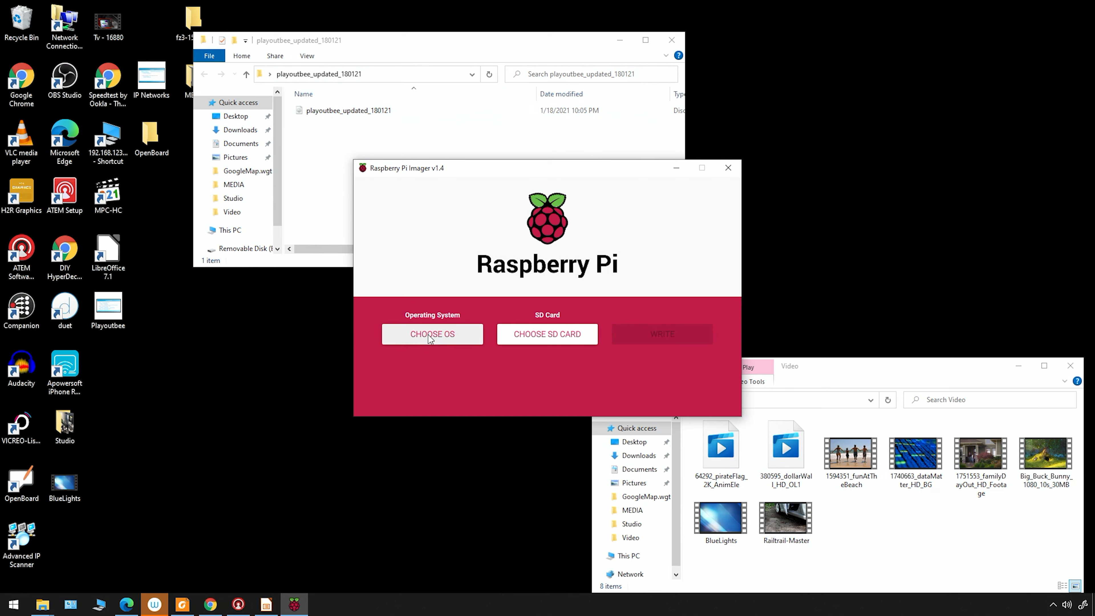
Choose the Use custom option from the operating system list in Raspberry Pi Imager.
left_click(432, 334)
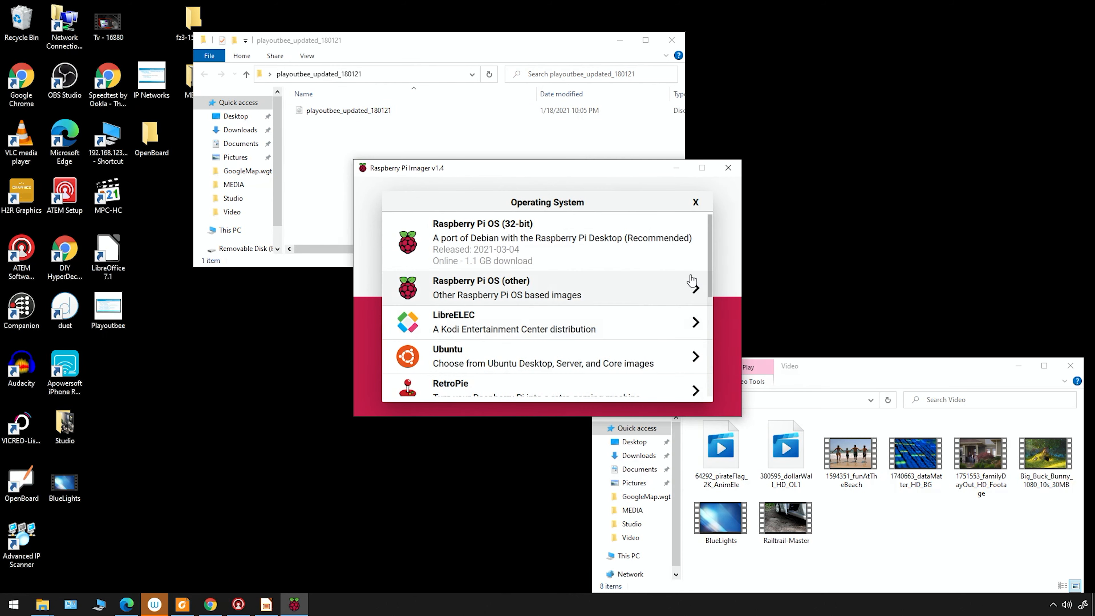
scroll("down", 3)
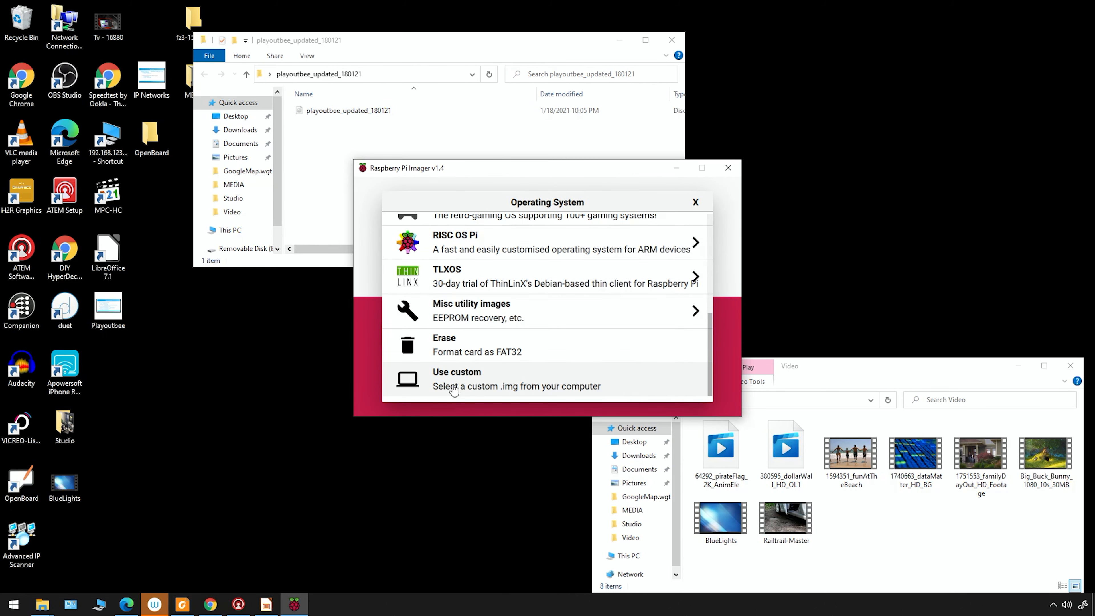
left_click(457, 379)
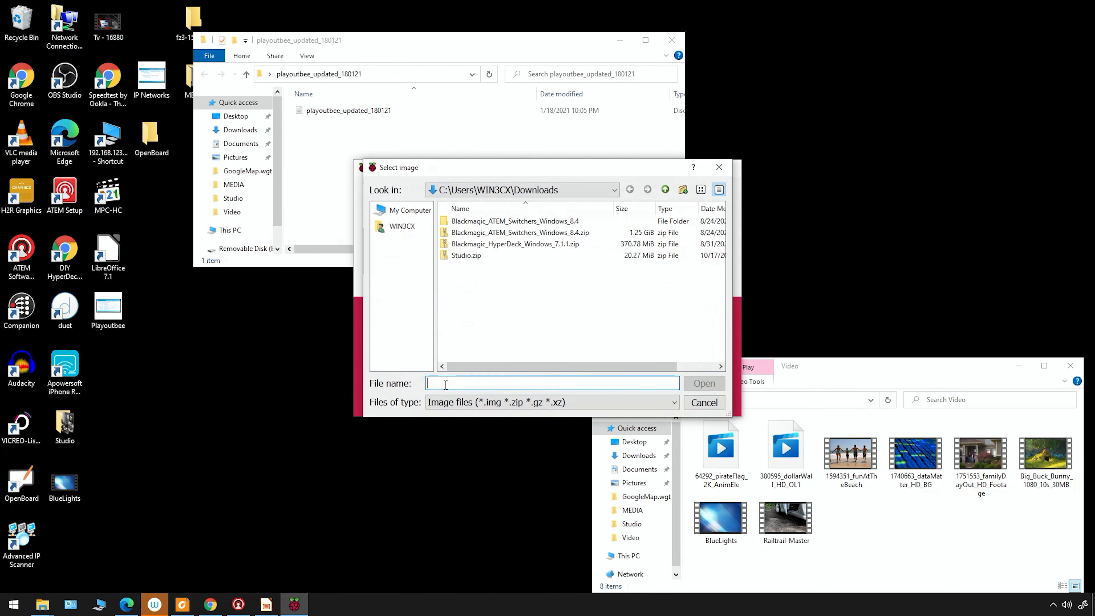
Browse to the Desktop and select the playoutbee_updated_180121.img image file.
left_click(613, 190)
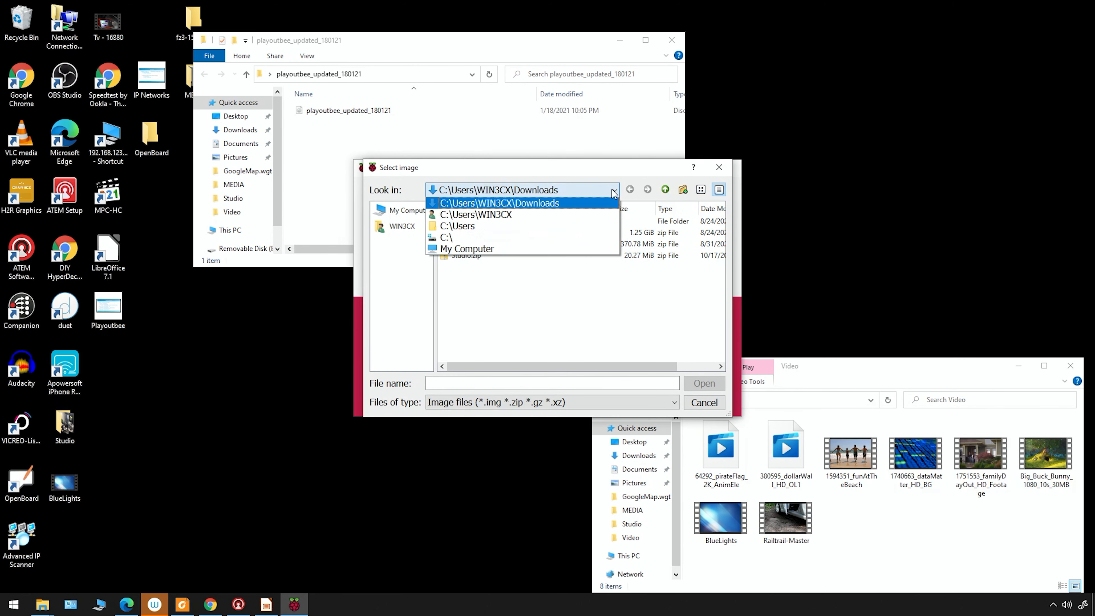
left_click(476, 215)
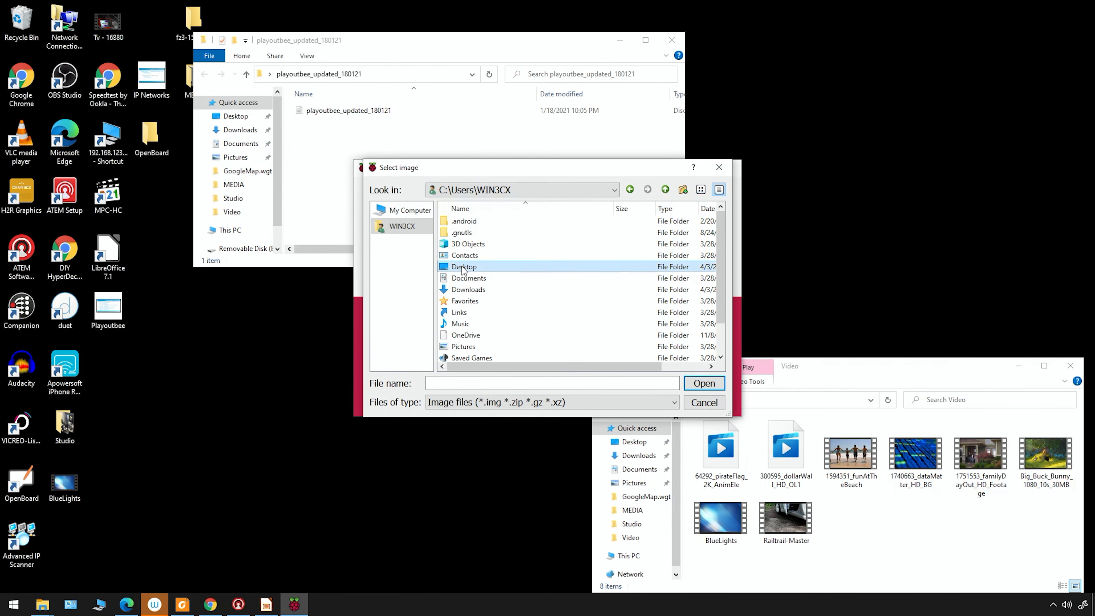
double_click(464, 266)
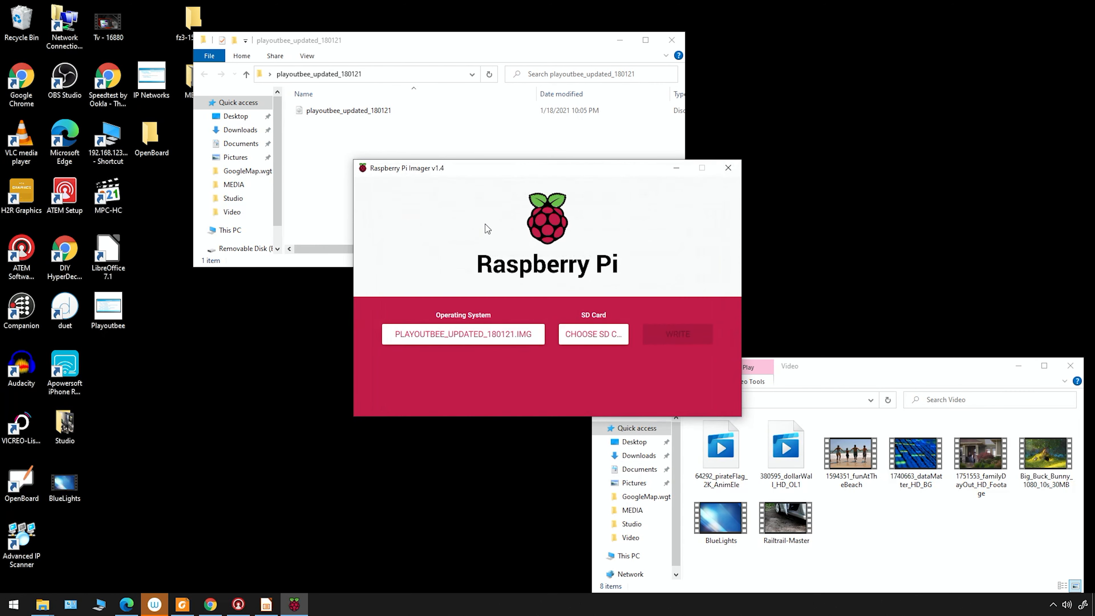
mouse_move(593, 333)
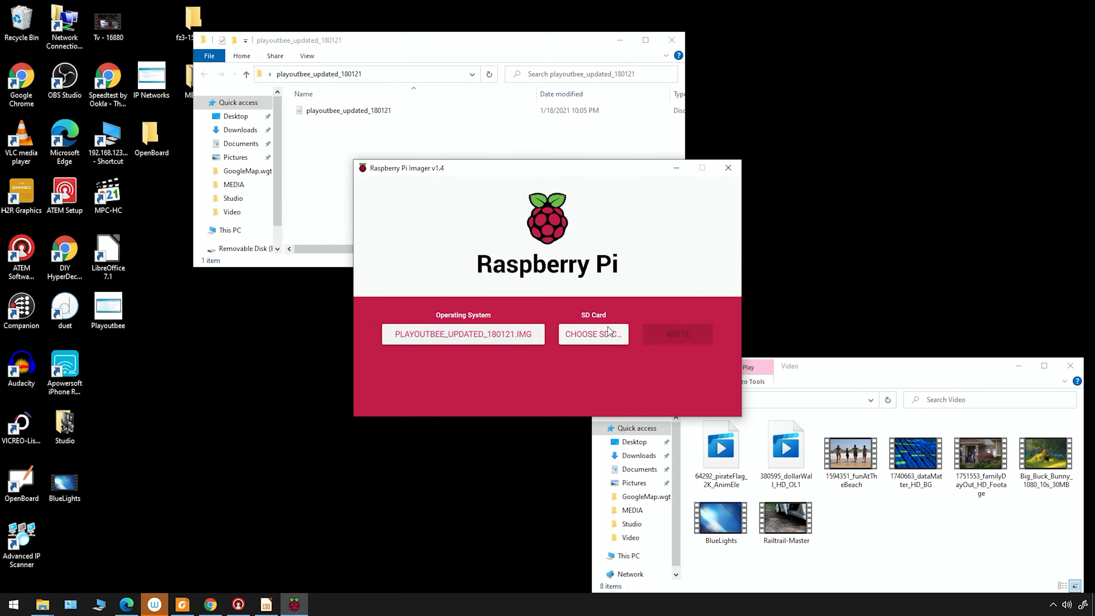
left_click(592, 334)
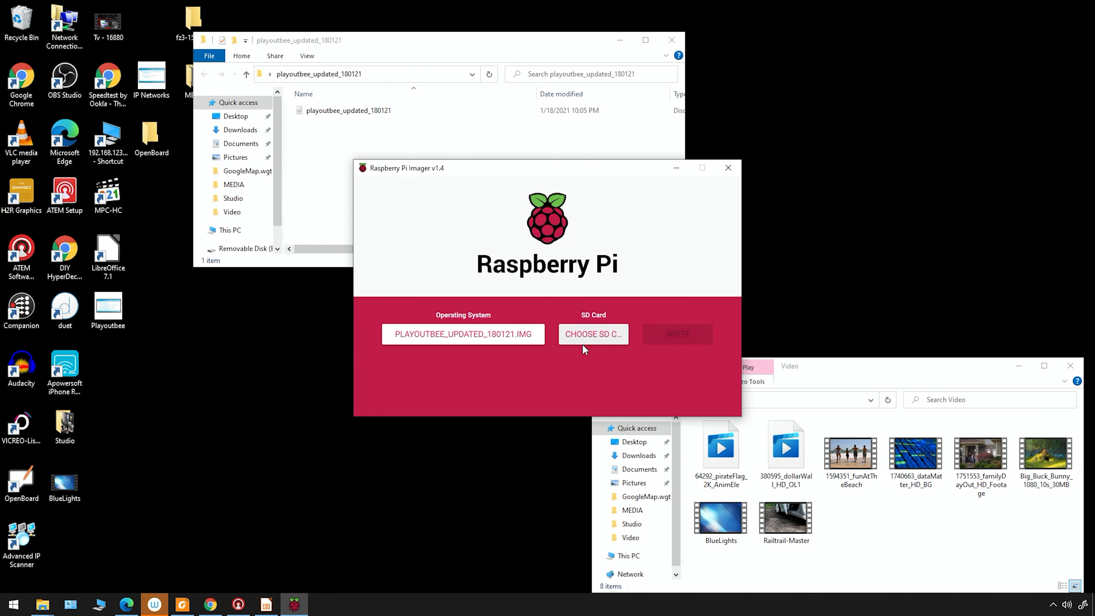
Select the 32.0 GB USB mass storage device and write the PlayoutBee image, confirming the erase.
left_click(592, 333)
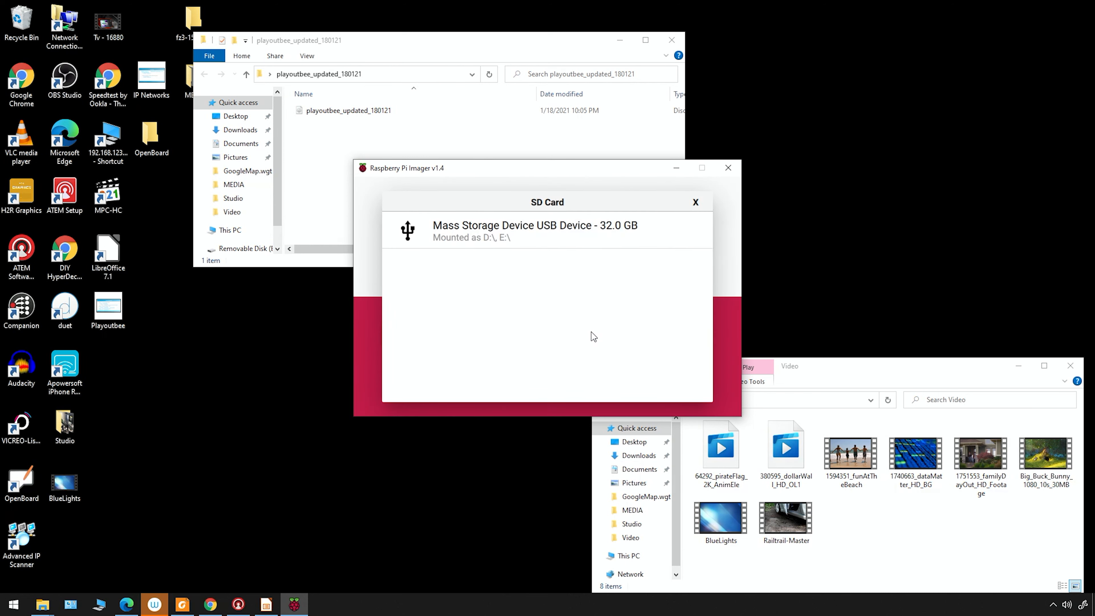
mouse_move(475, 237)
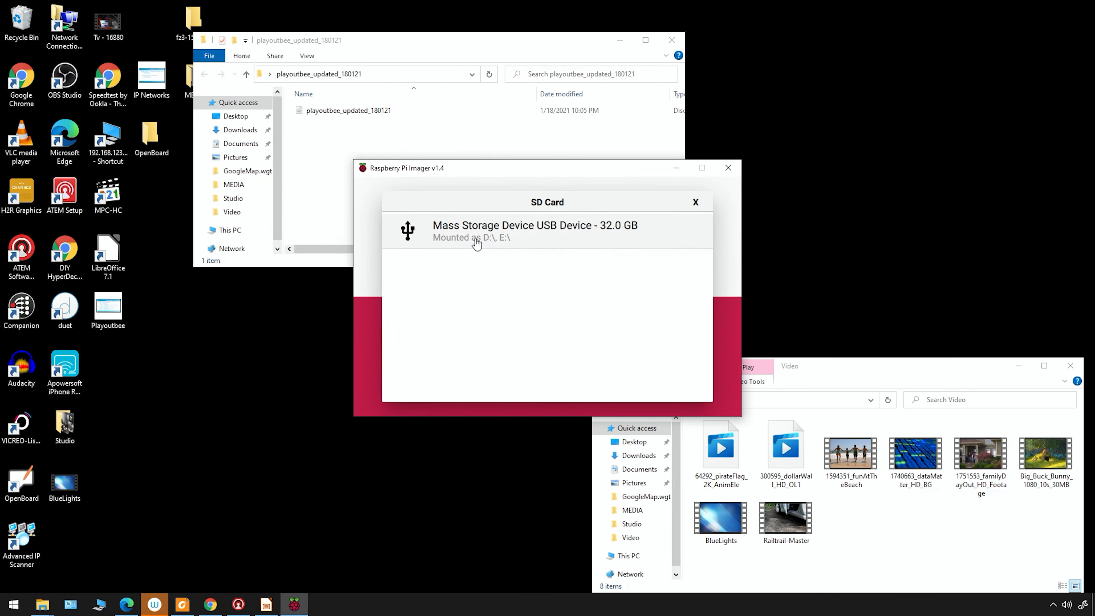
mouse_move(559, 240)
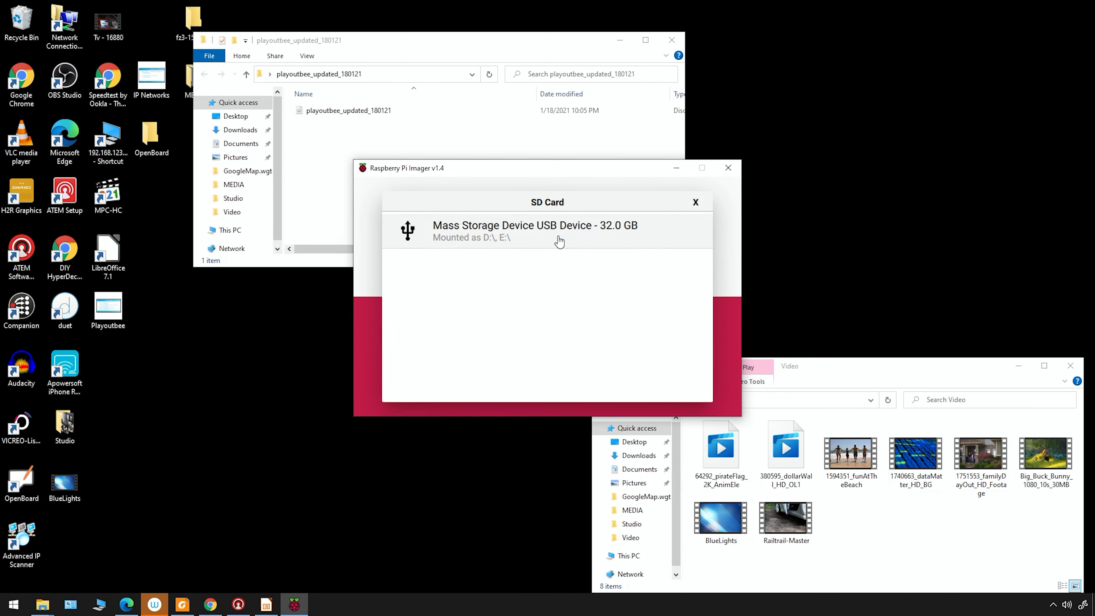
left_click(547, 231)
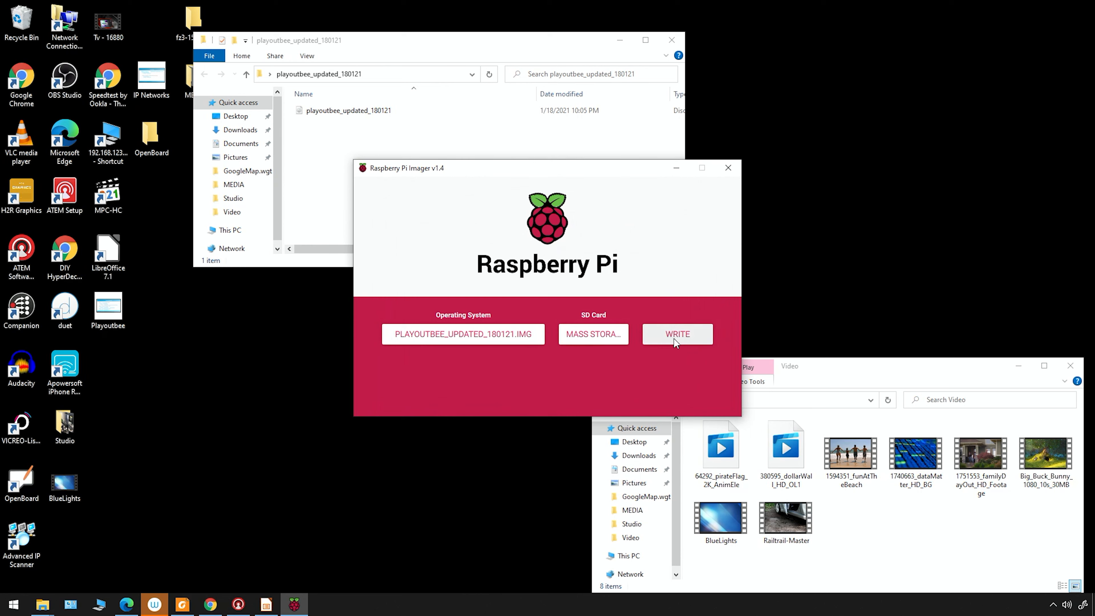
left_click(676, 334)
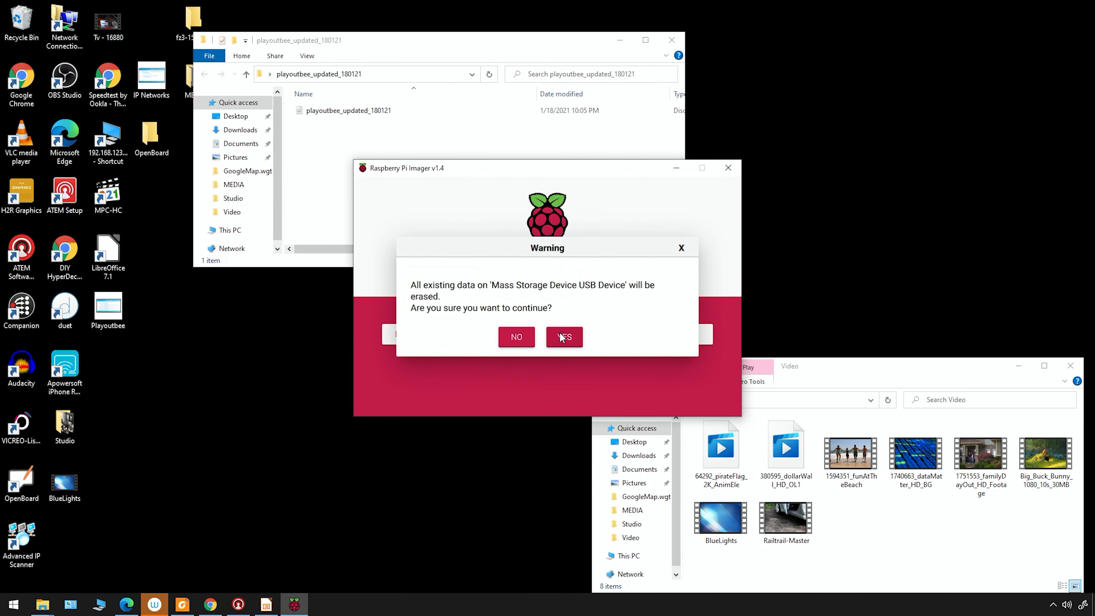
left_click(564, 336)
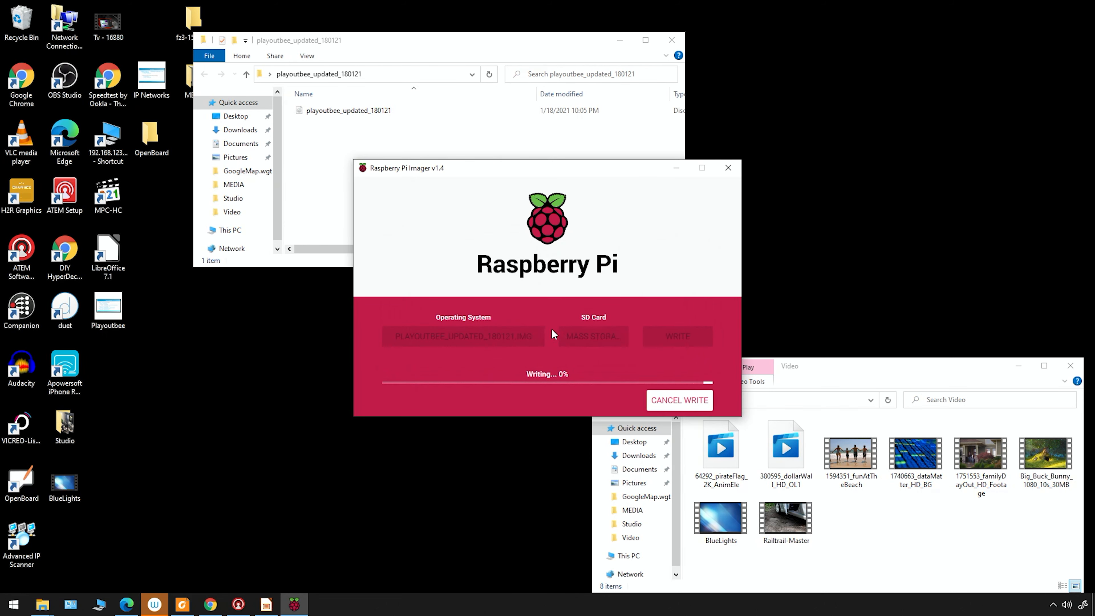
mouse_move(547, 329)
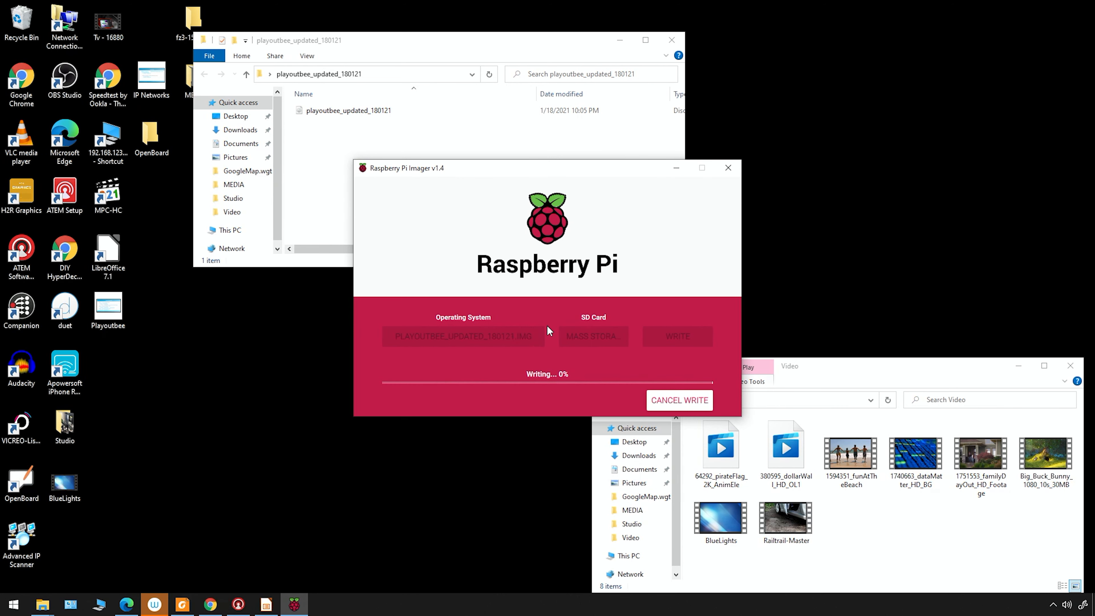
mouse_move(550, 386)
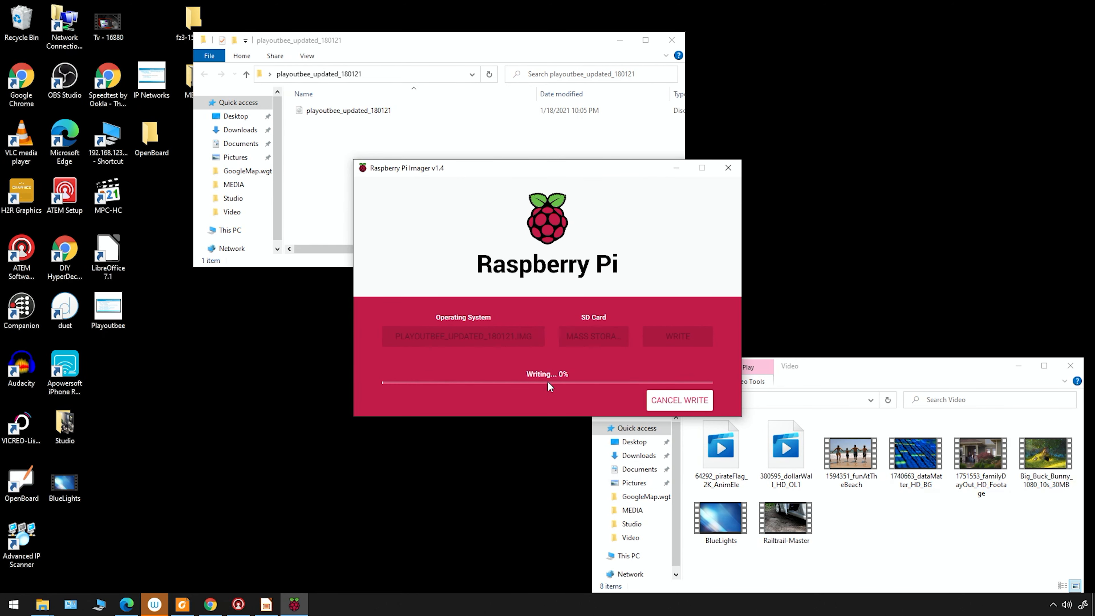
mouse_move(538, 377)
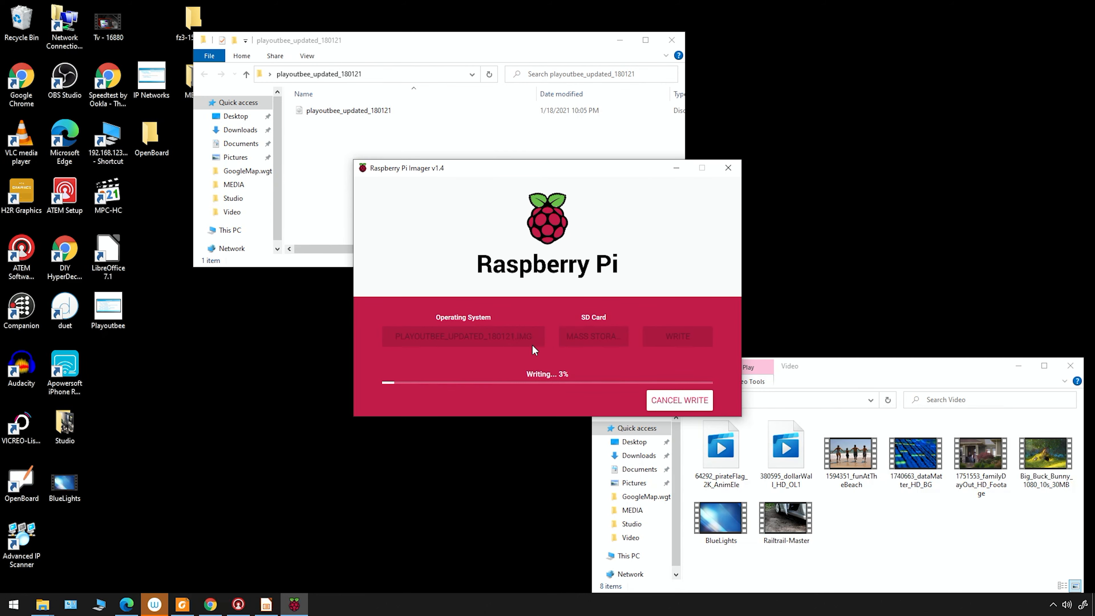
left_click(209, 604)
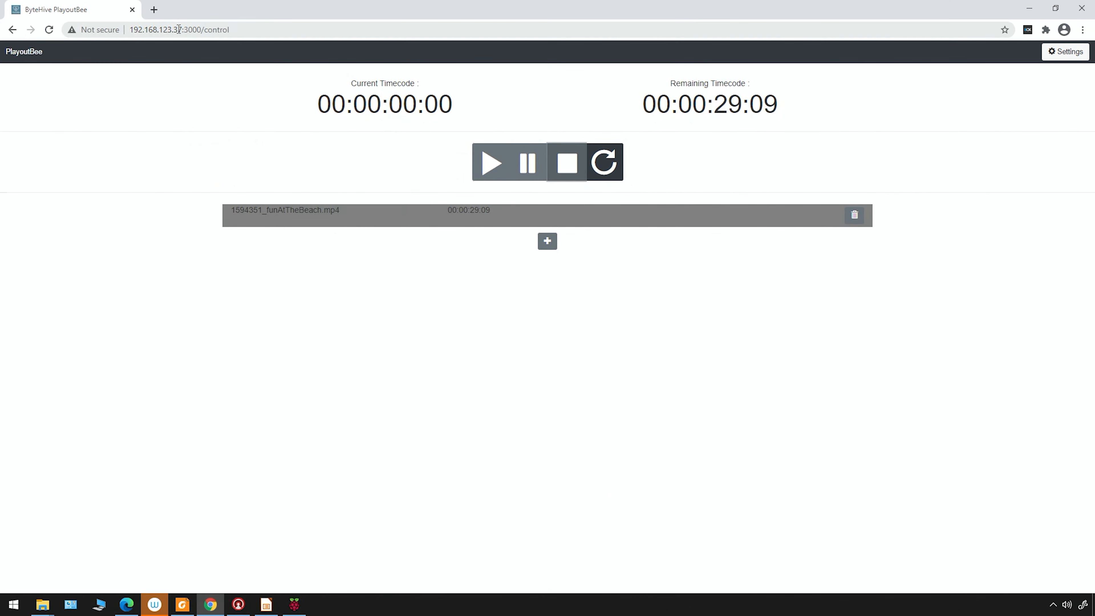
mouse_move(161, 84)
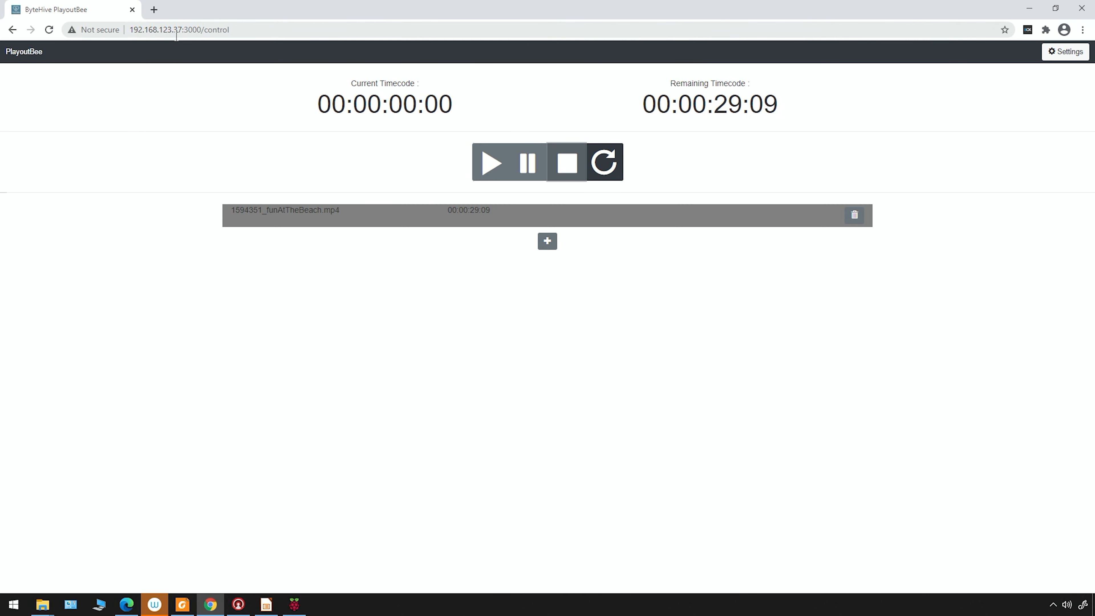
mouse_move(180, 41)
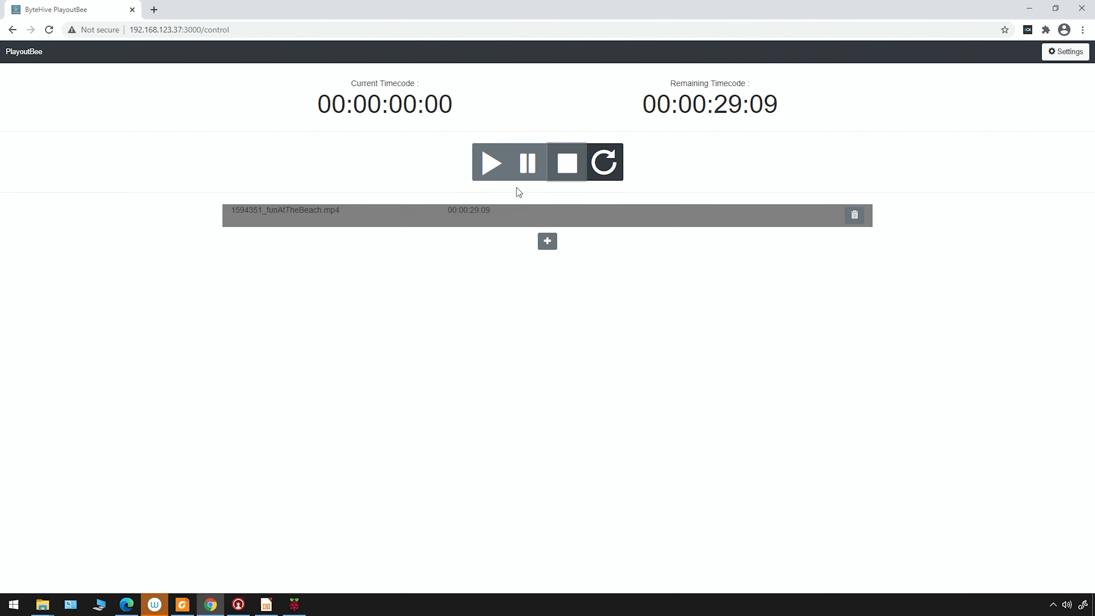
mouse_move(387, 251)
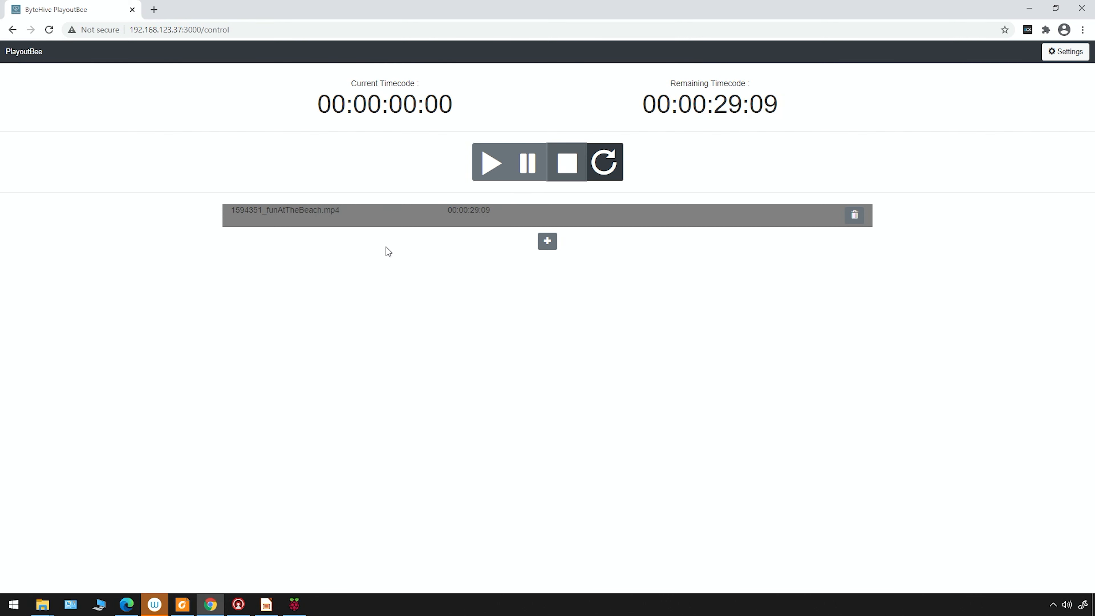
mouse_move(342, 221)
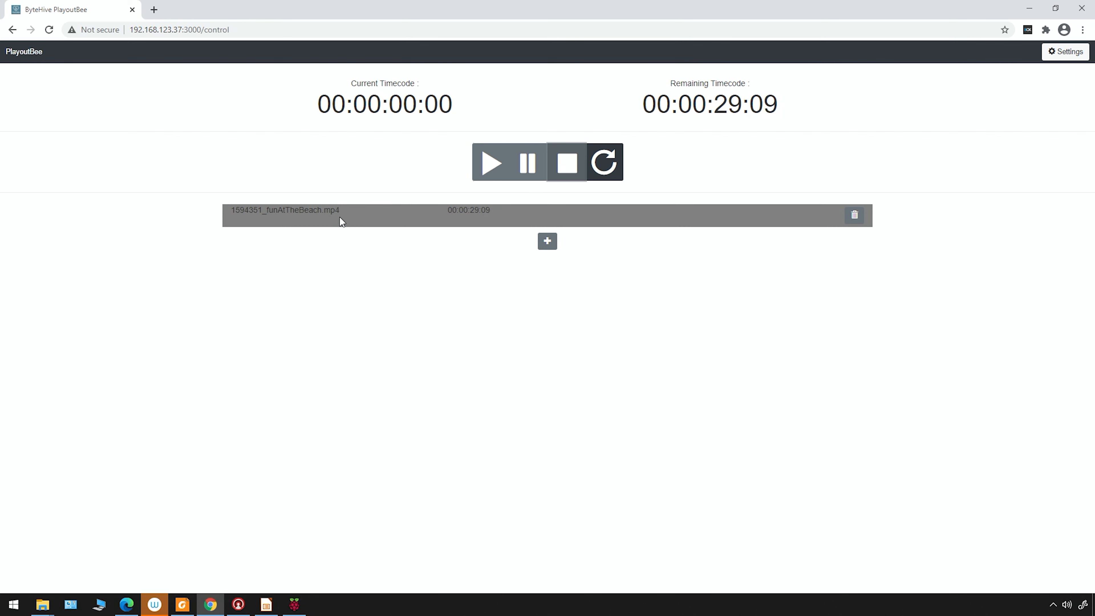
mouse_move(416, 213)
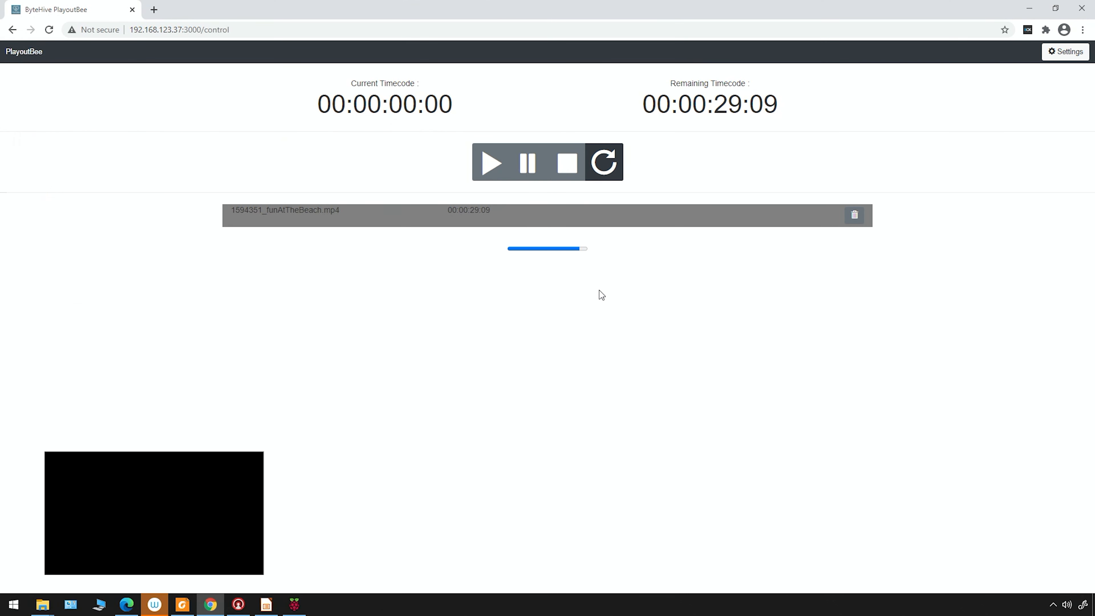
Upload BlueLights, Big_Buck_Bunny_1080_10s_30MB and 1740663_dataMatter_HD_BG clips to the playlist one by one.
left_click(547, 270)
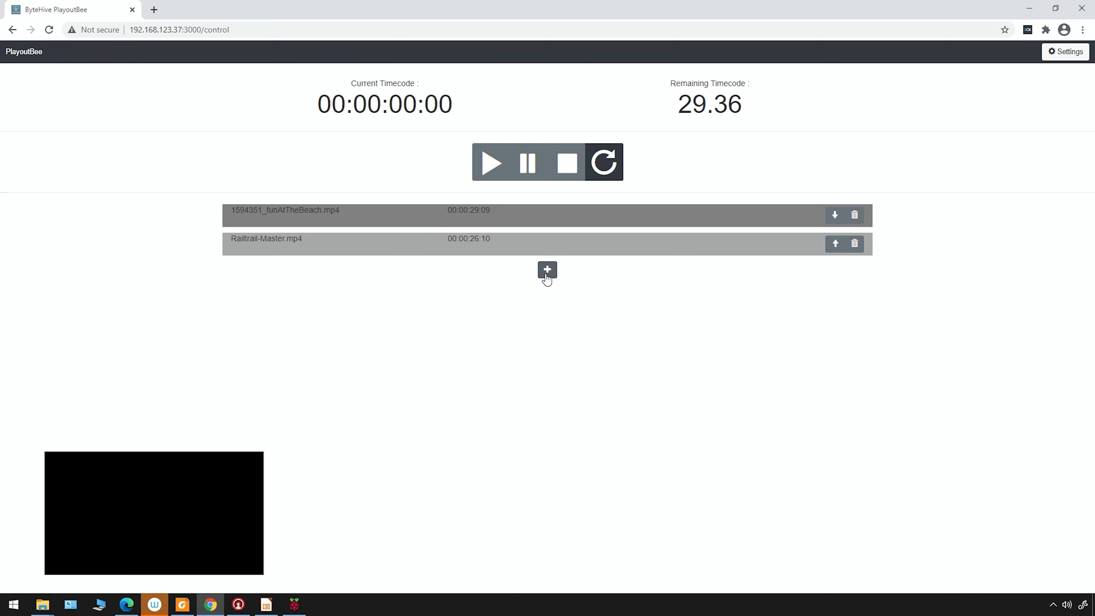
left_click(547, 270)
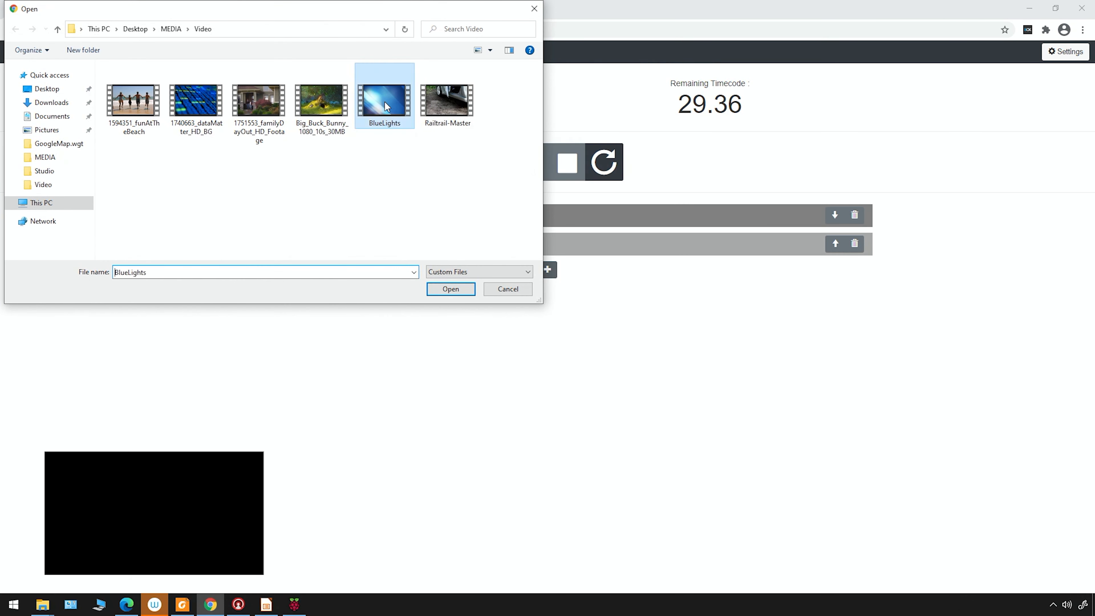
left_click(451, 289)
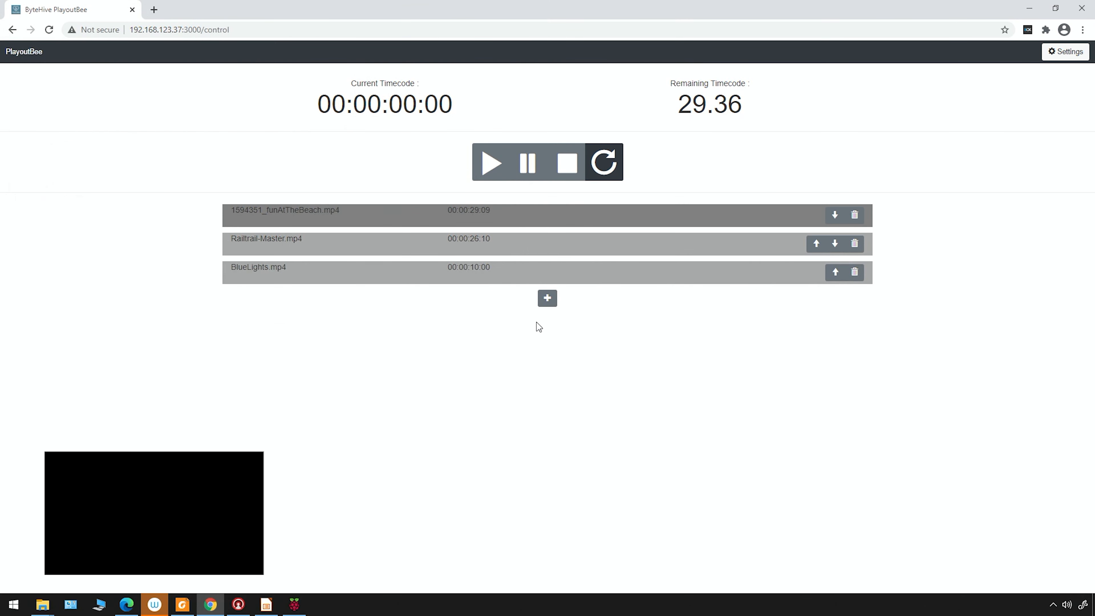
left_click(548, 298)
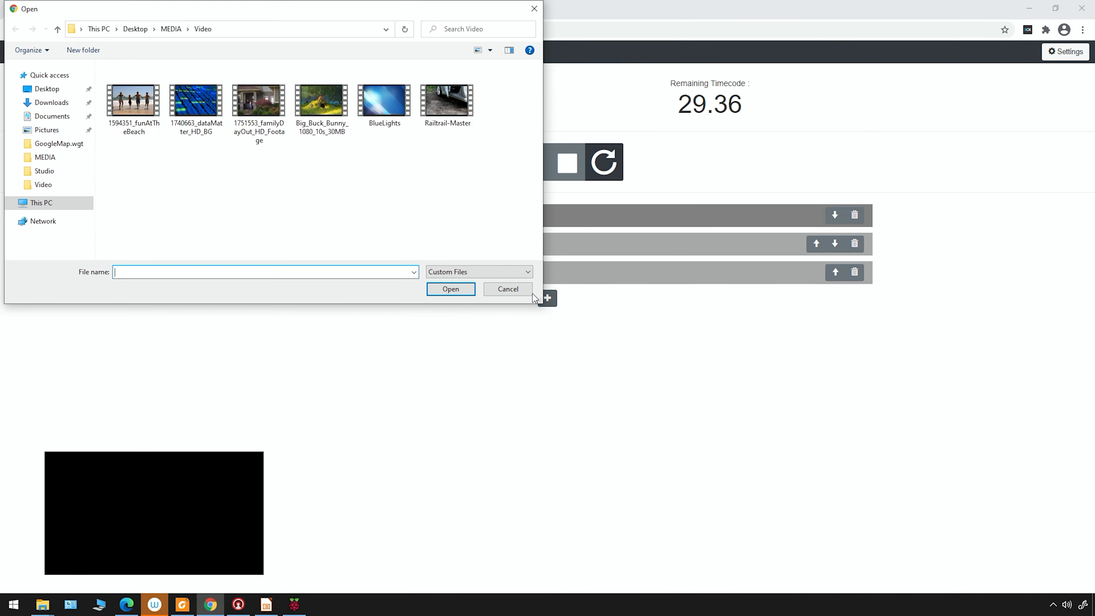
left_click(321, 100)
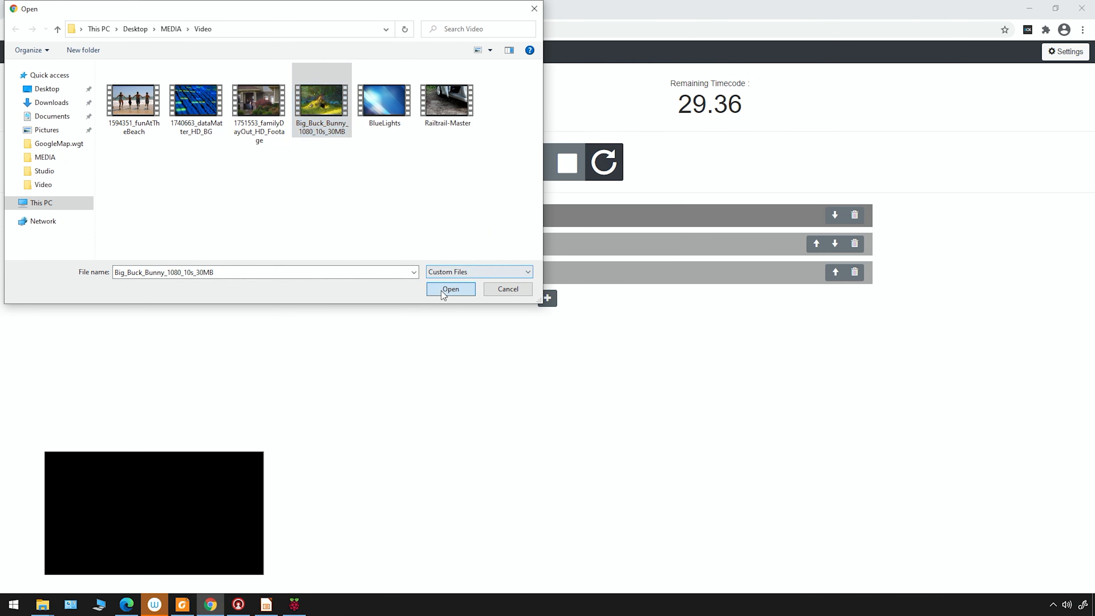
left_click(450, 289)
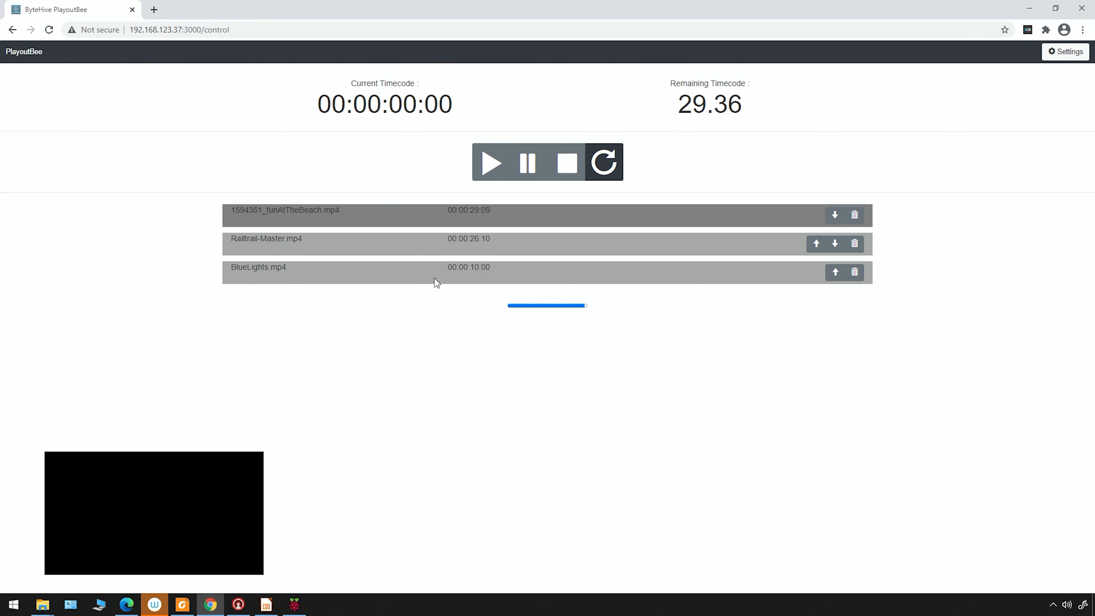
left_click(547, 328)
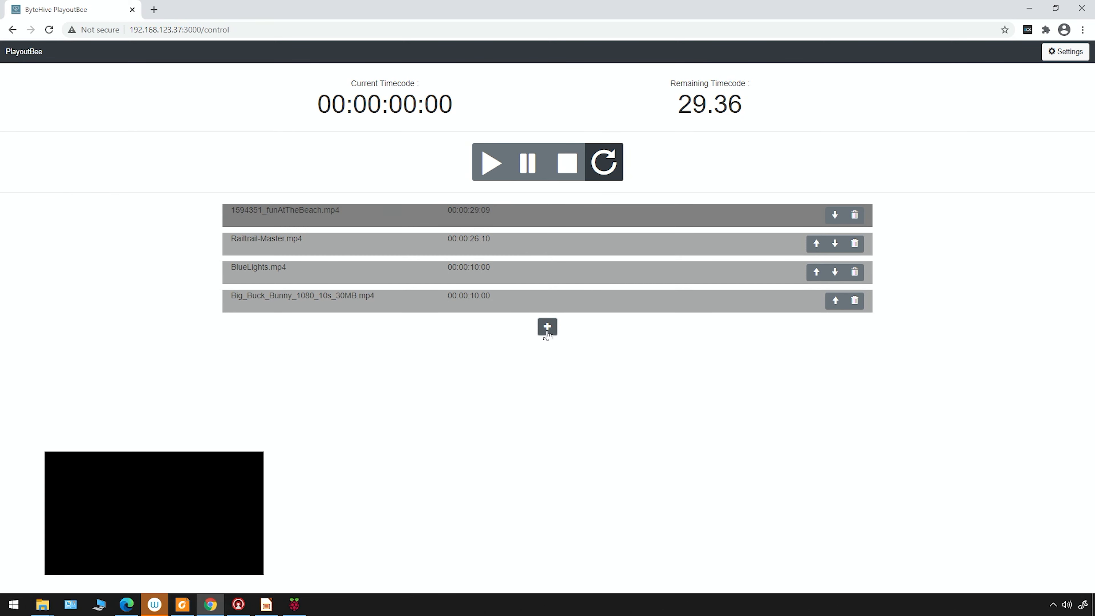
left_click(547, 326)
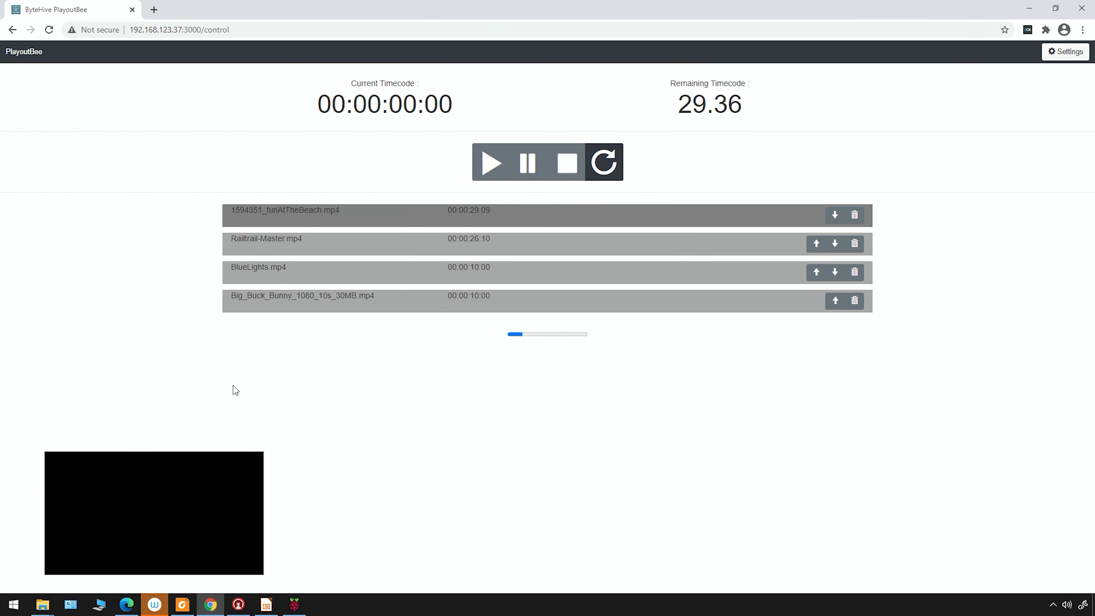
mouse_move(363, 376)
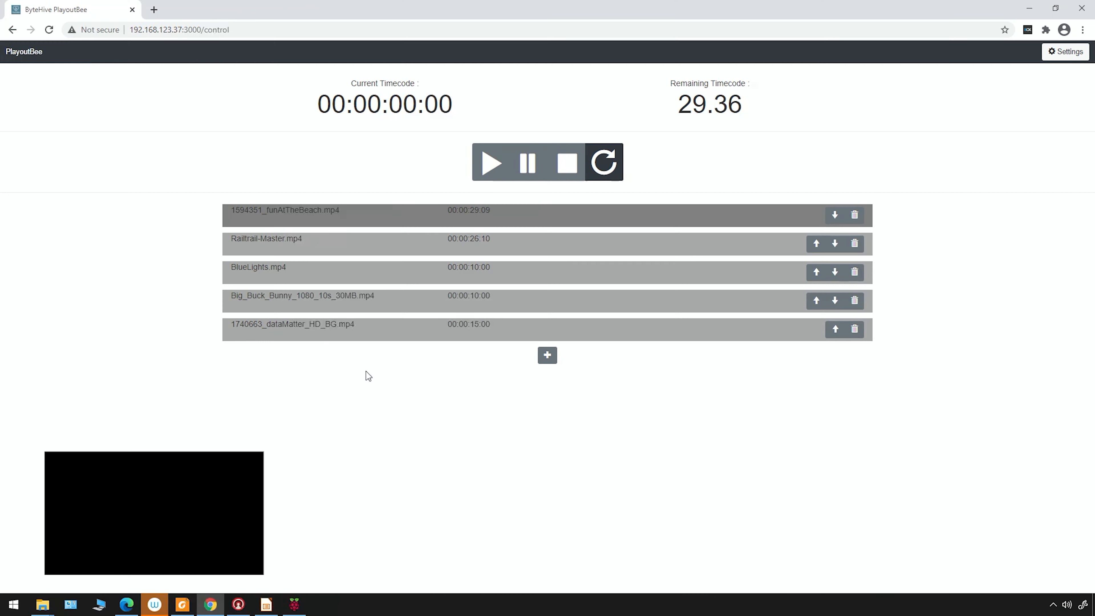
mouse_move(390, 373)
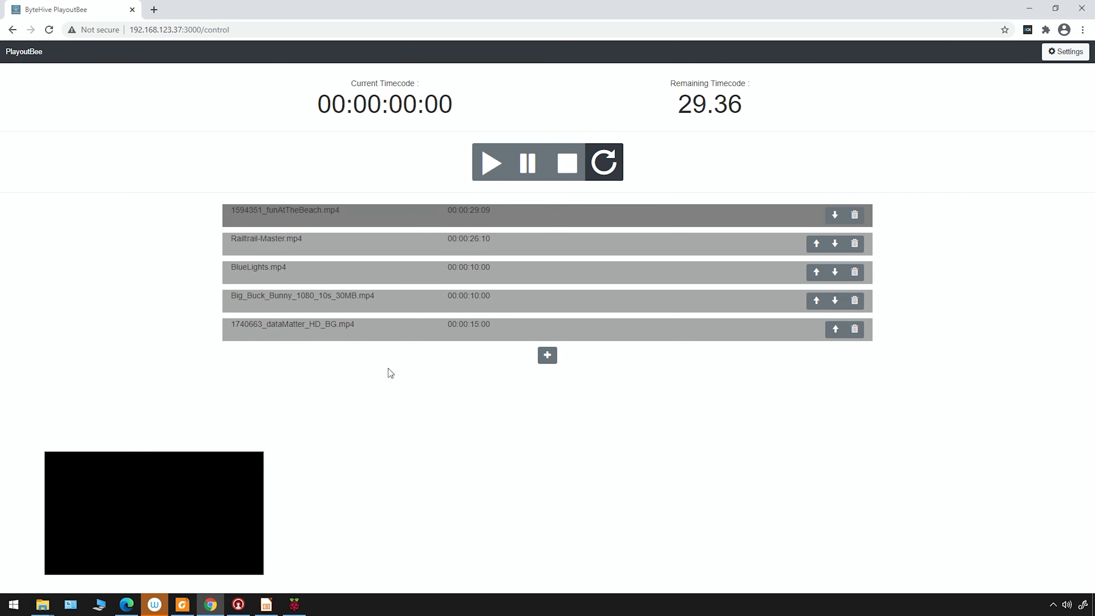
mouse_move(505, 143)
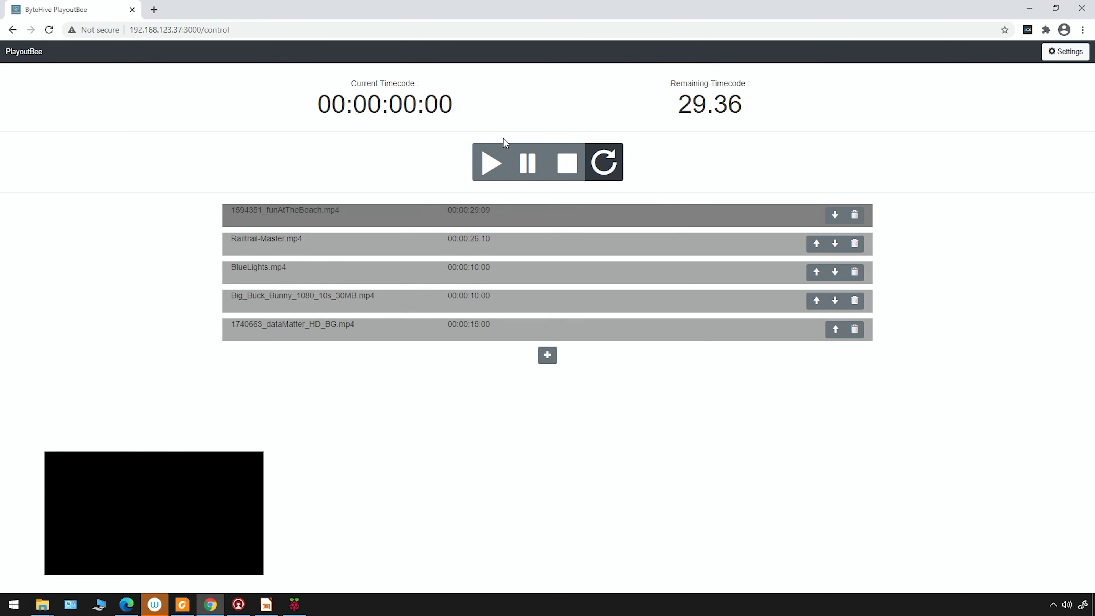
mouse_move(356, 336)
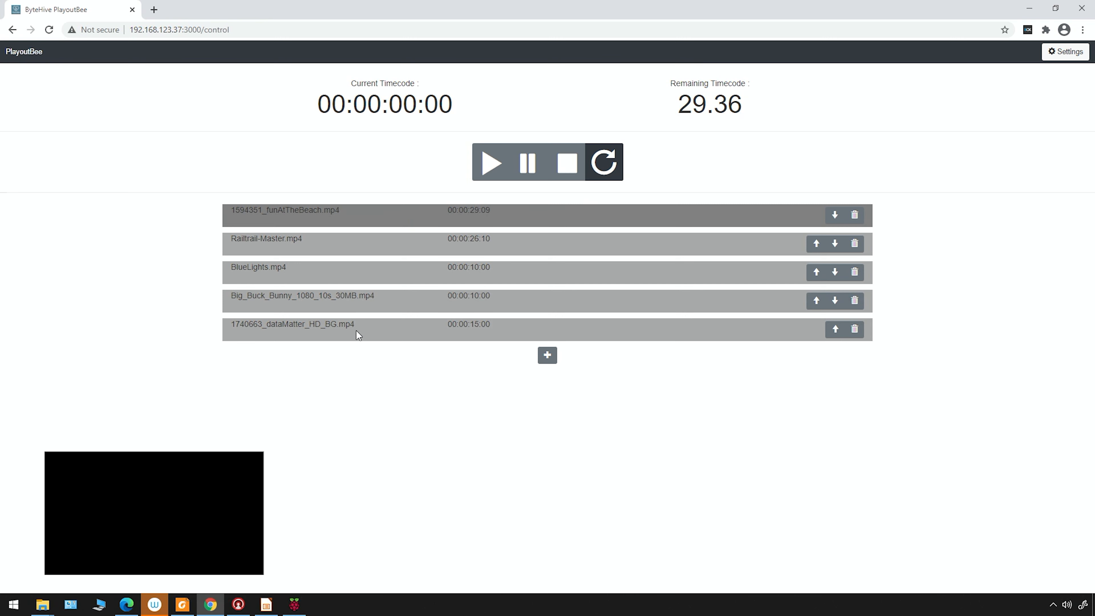
mouse_move(339, 248)
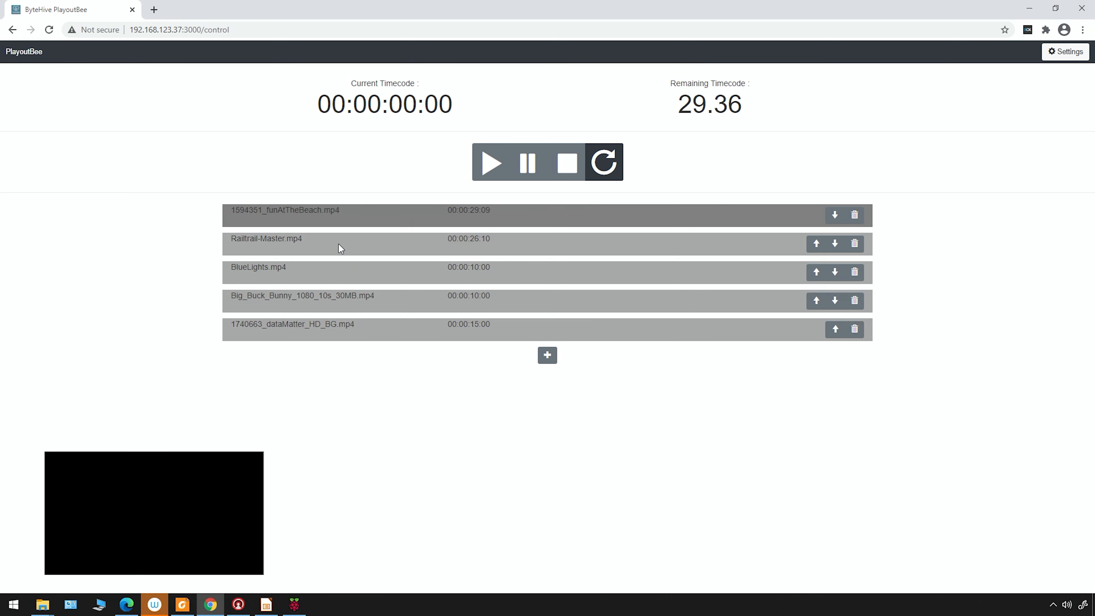
Cue Railtrail-Master.mp4, play it, then stop to reset its timecode to the start.
left_click(491, 162)
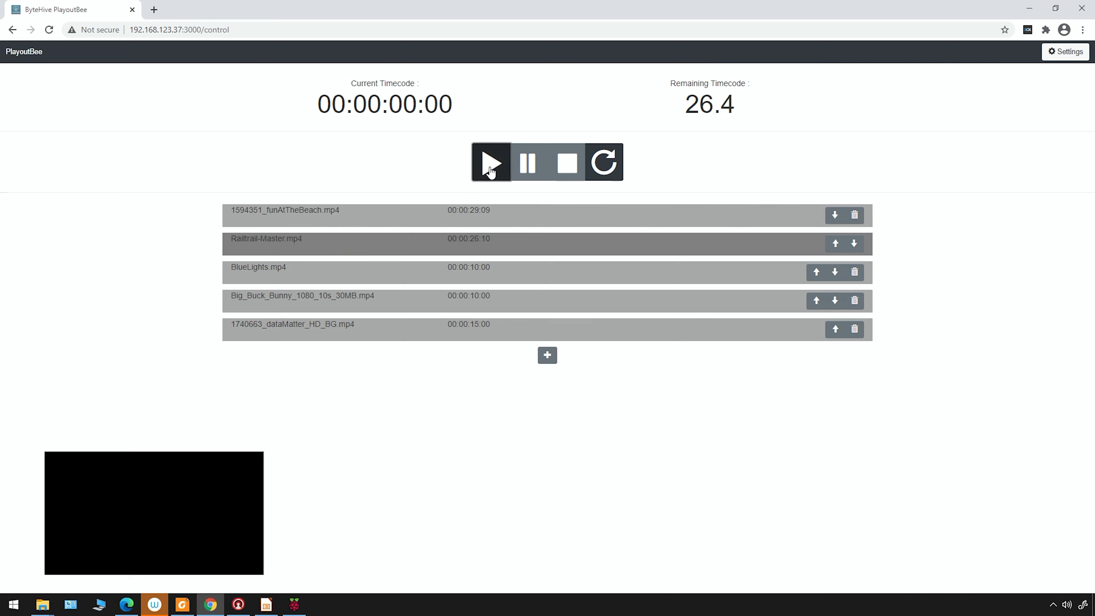
left_click(490, 162)
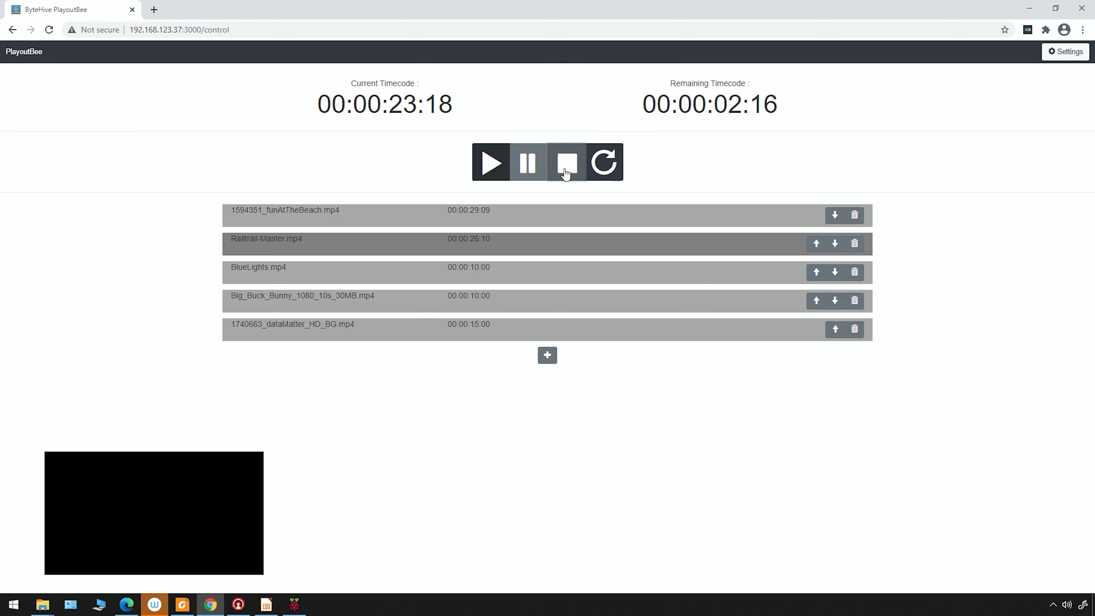
left_click(565, 162)
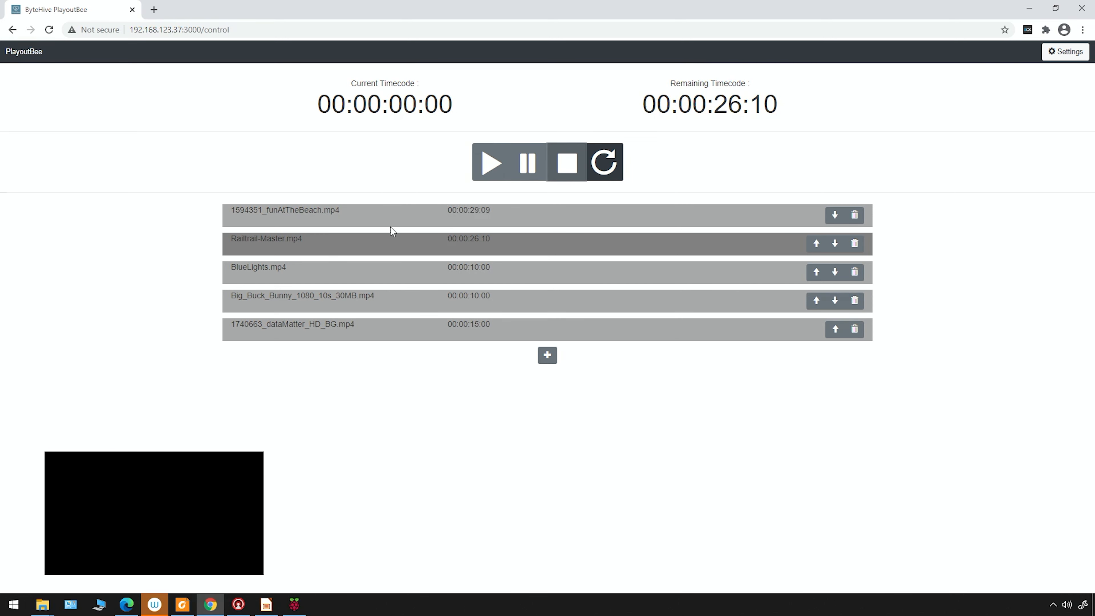
mouse_move(255, 317)
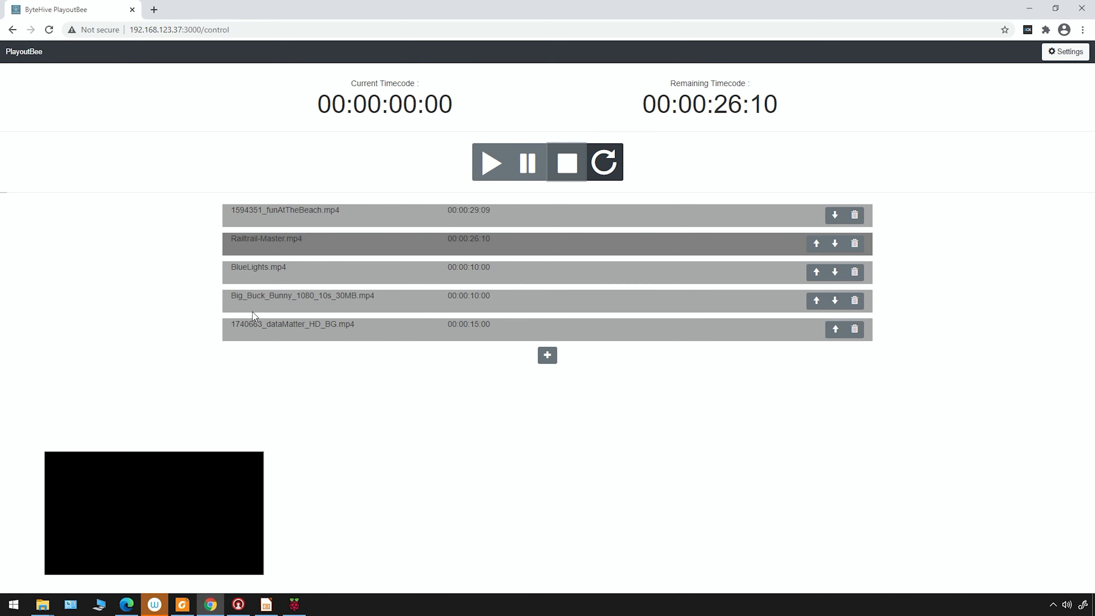
Cue BlueLights.mp4 and play the 10-second clip through until it resets to its start.
left_click(491, 162)
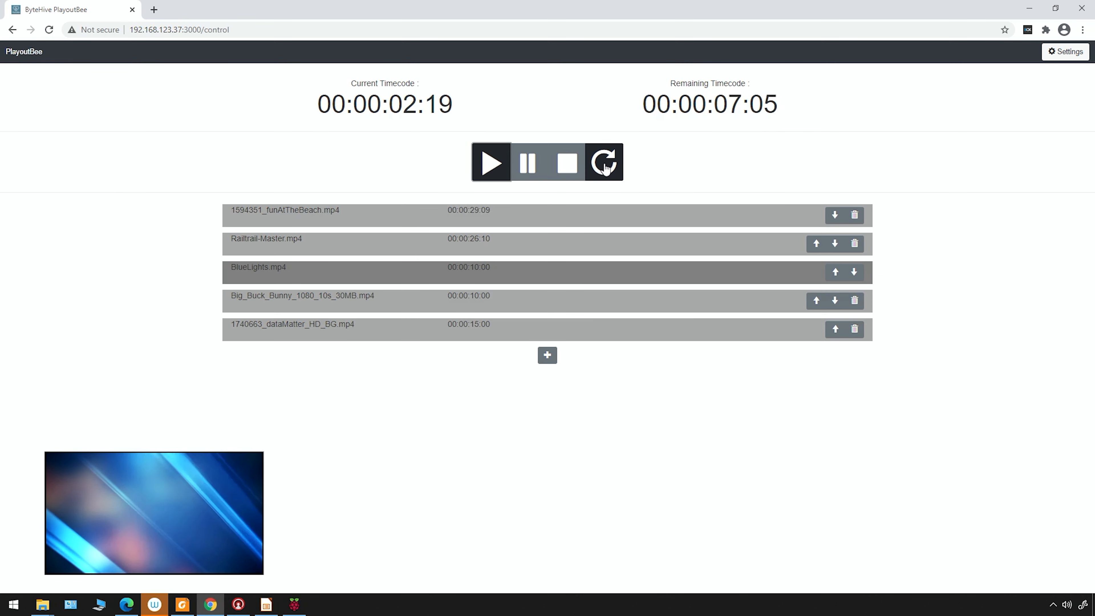
mouse_move(690, 173)
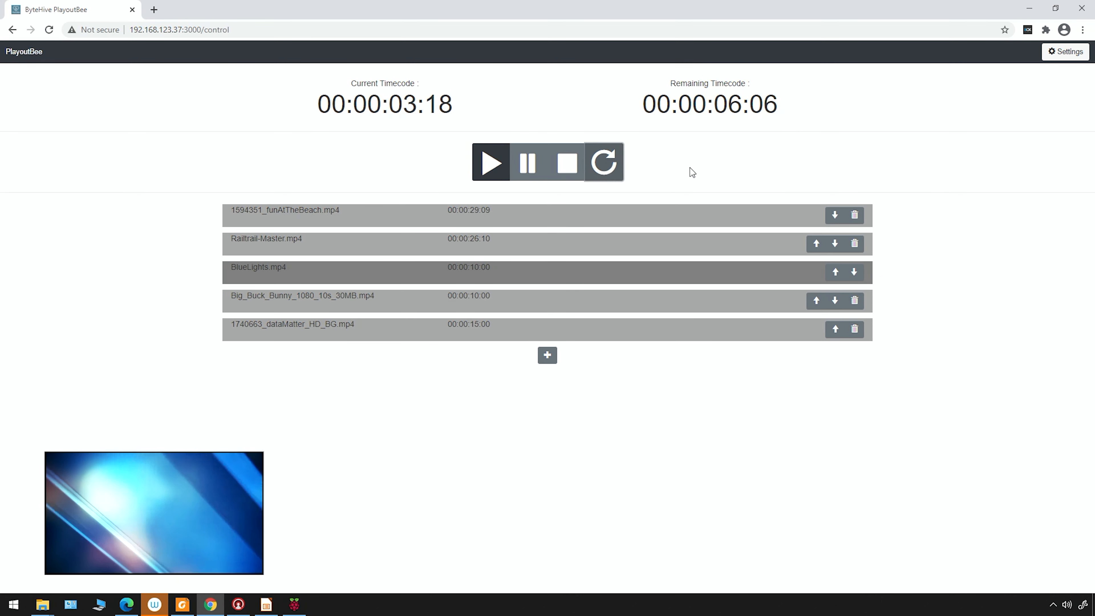
left_click(567, 162)
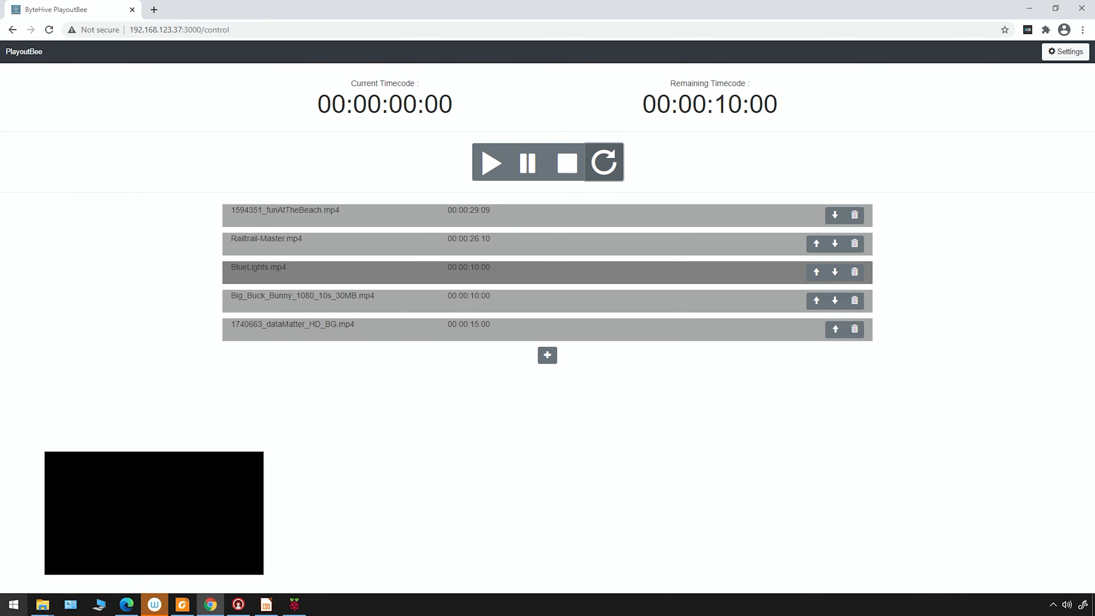
left_click(239, 605)
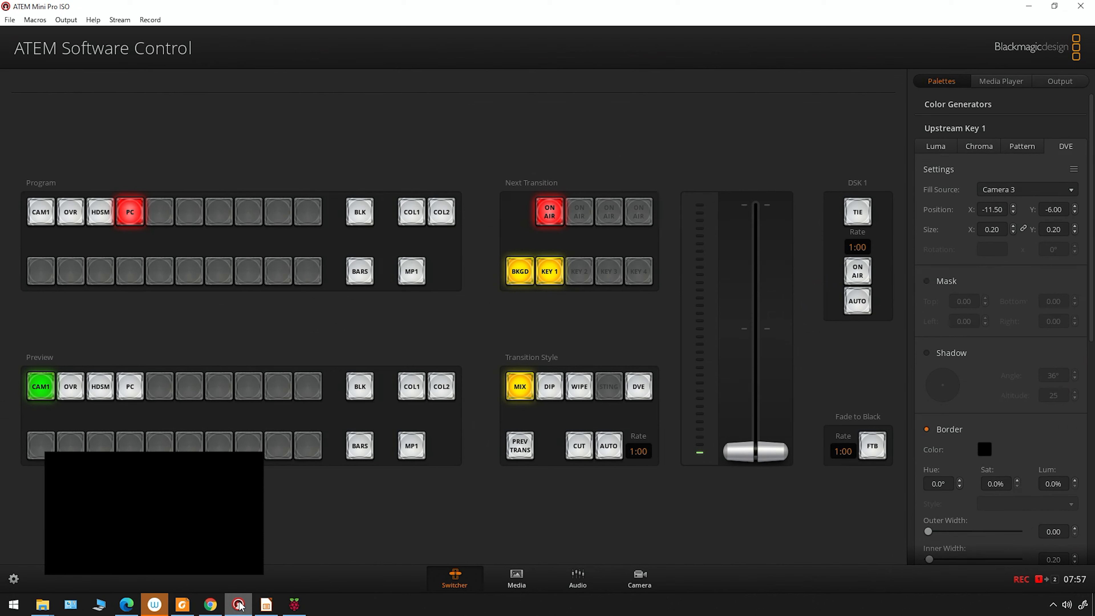
mouse_move(14, 583)
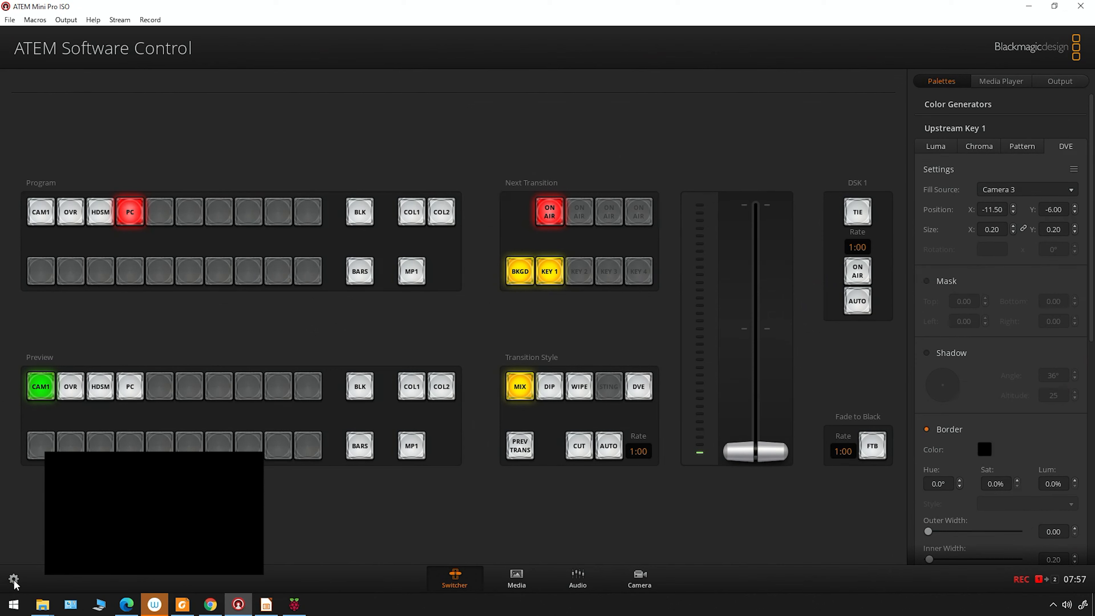
mouse_move(16, 556)
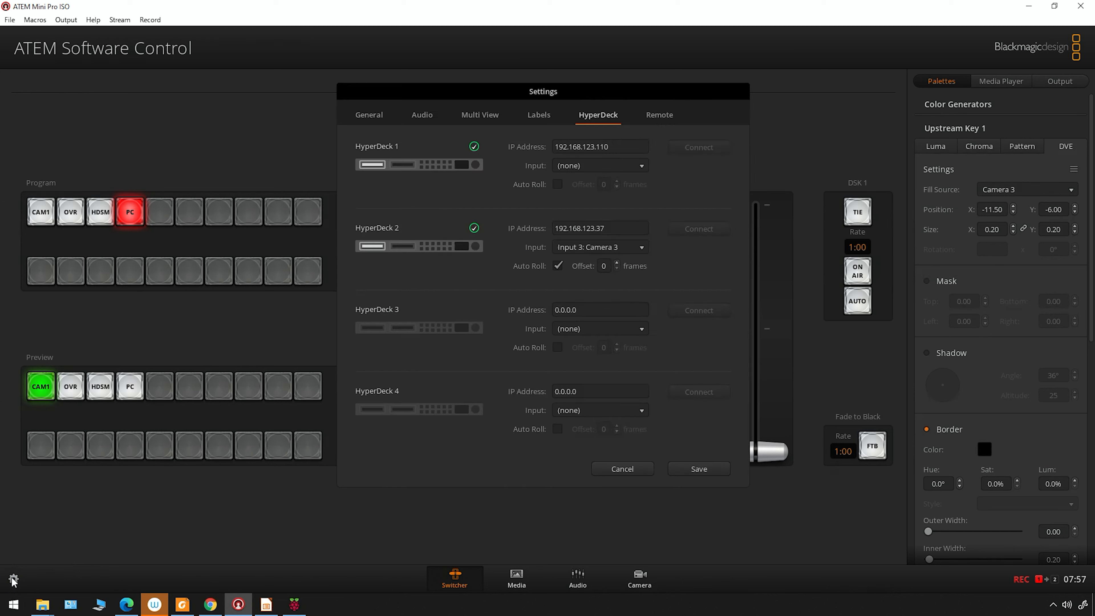
mouse_move(389, 243)
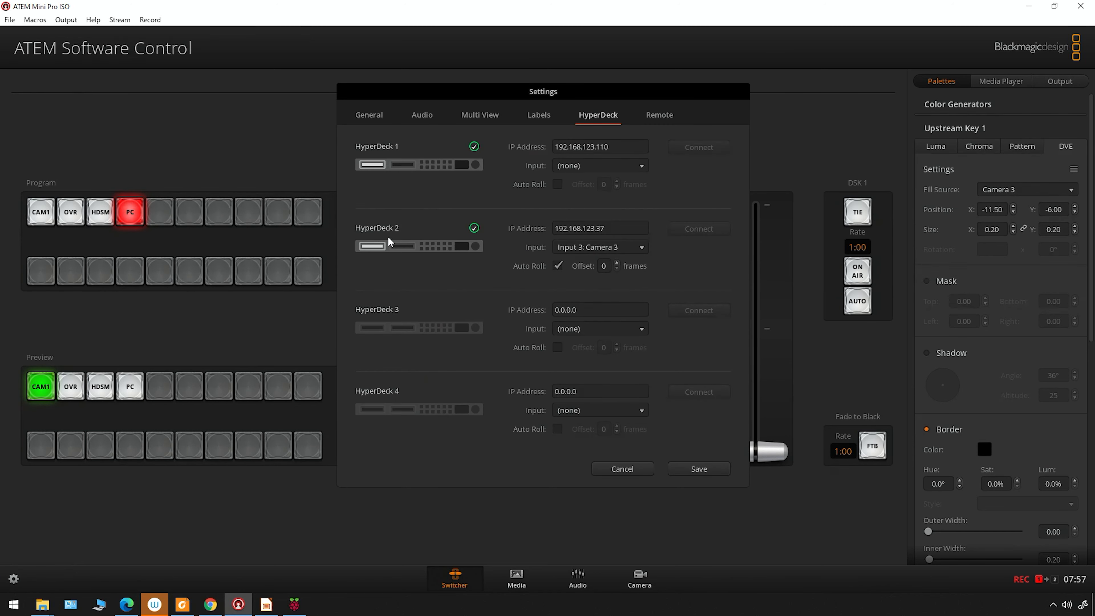
mouse_move(552, 239)
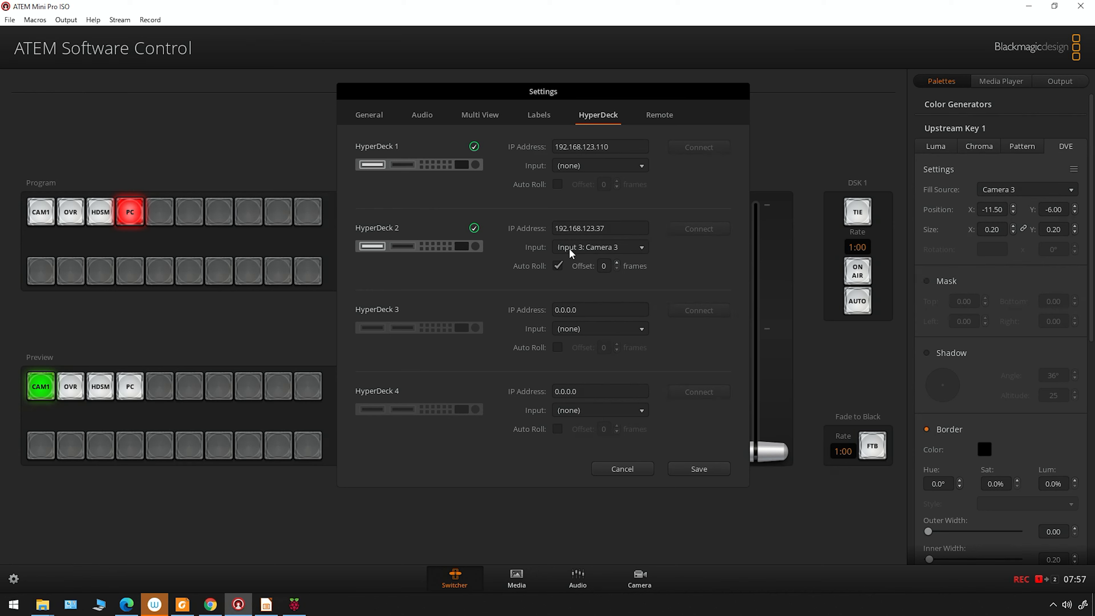
mouse_move(605, 282)
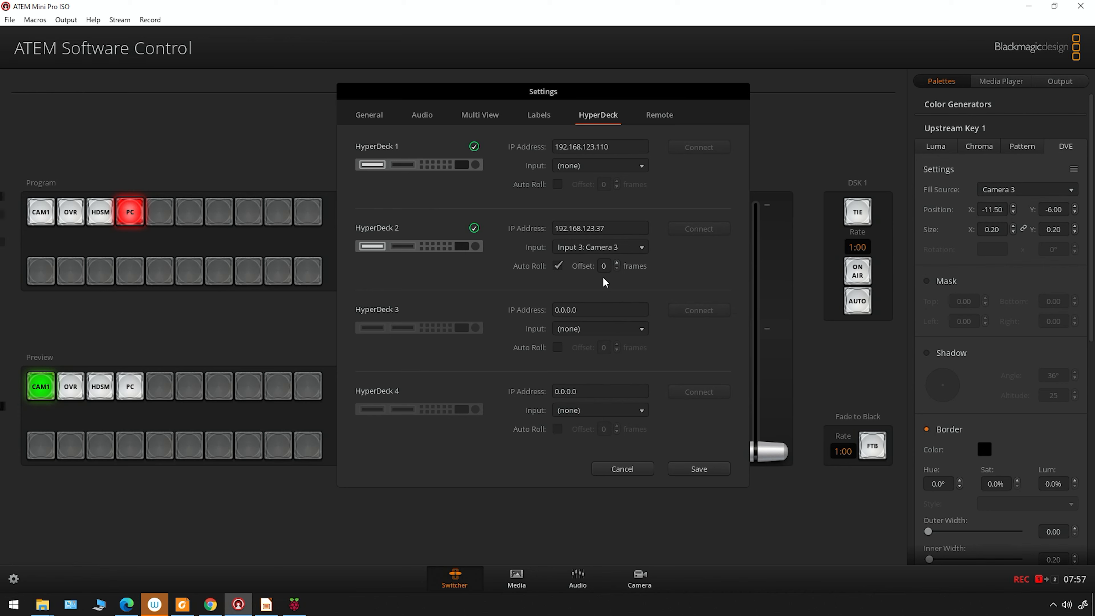
mouse_move(557, 271)
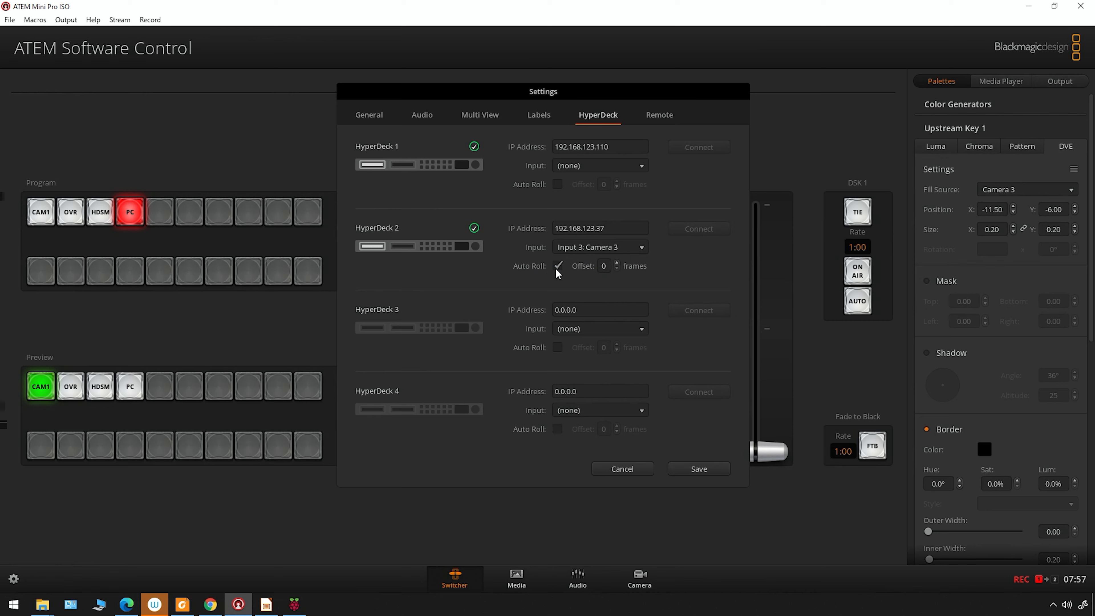
mouse_move(162, 329)
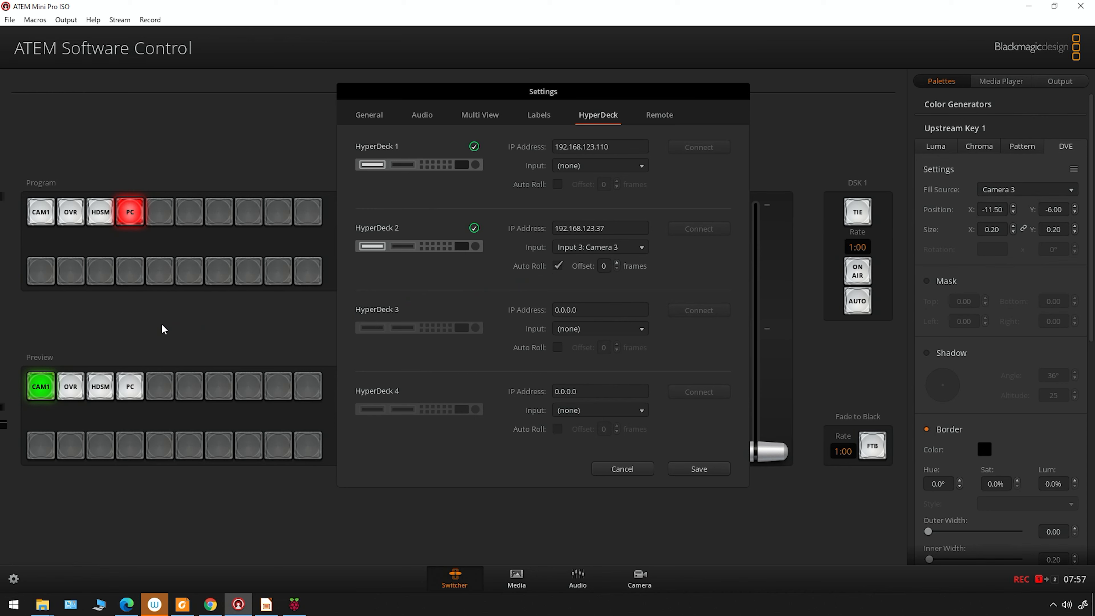
mouse_move(466, 295)
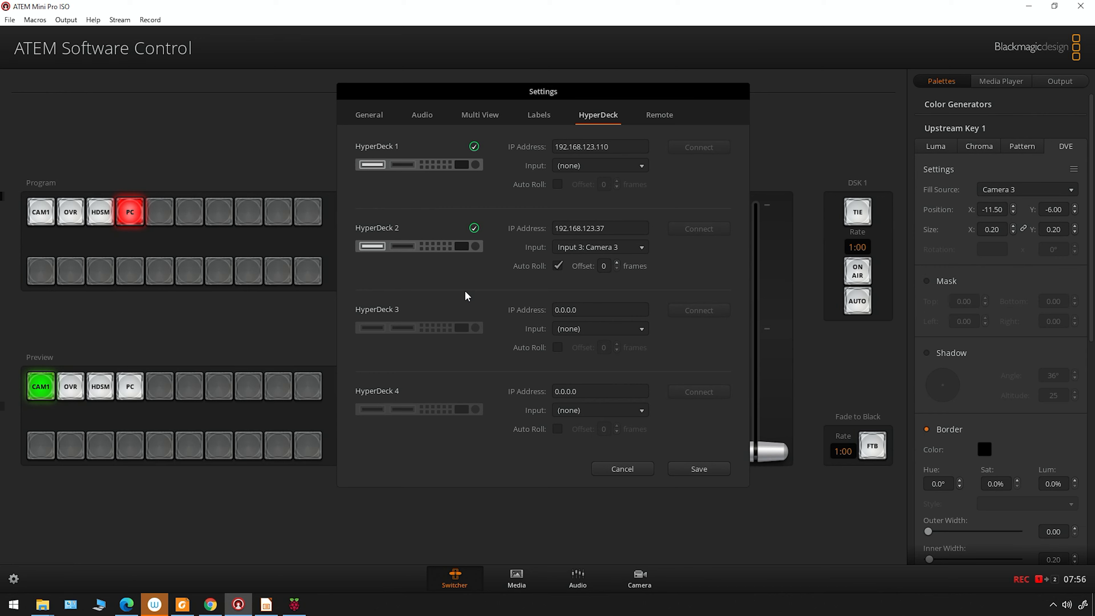
mouse_move(100, 477)
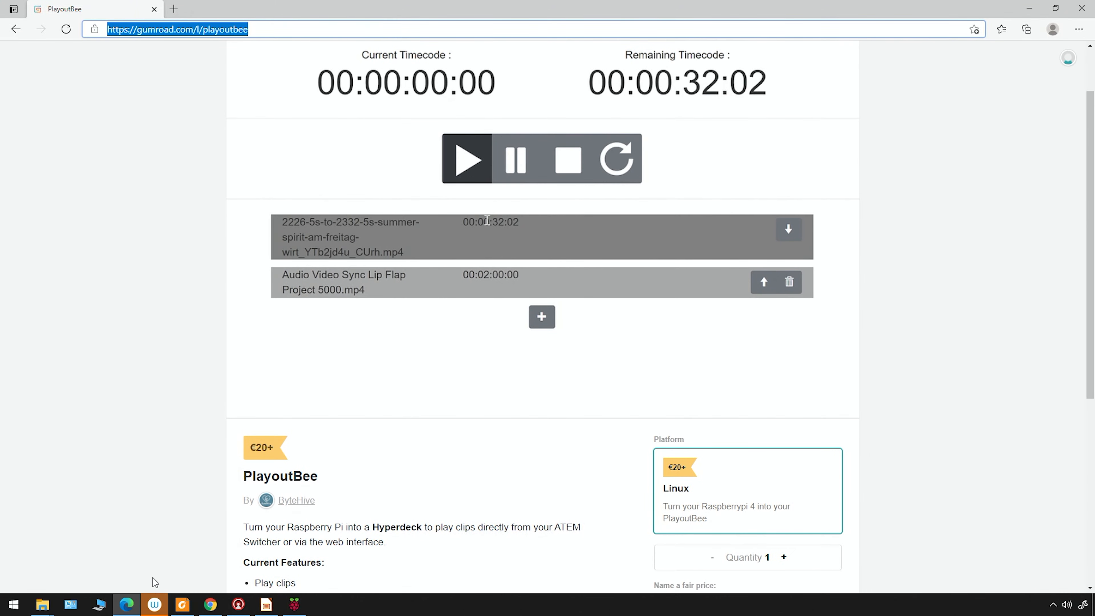
mouse_move(304, 419)
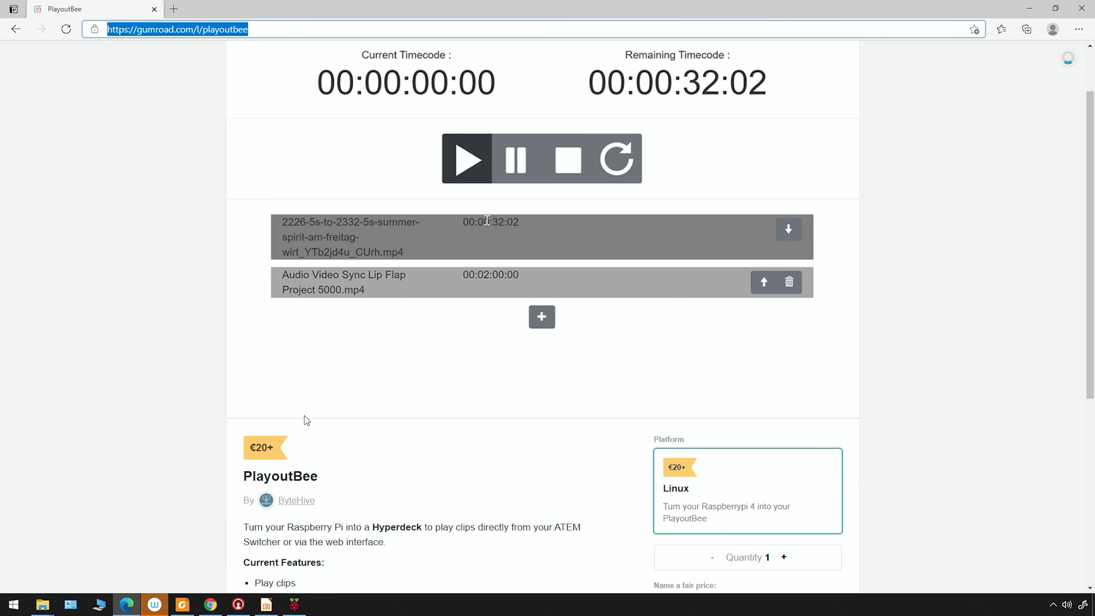
Scroll the PlayoutBee Gumroad page to the known problems and highlight the Auto Roll not working item.
scroll("down", 3)
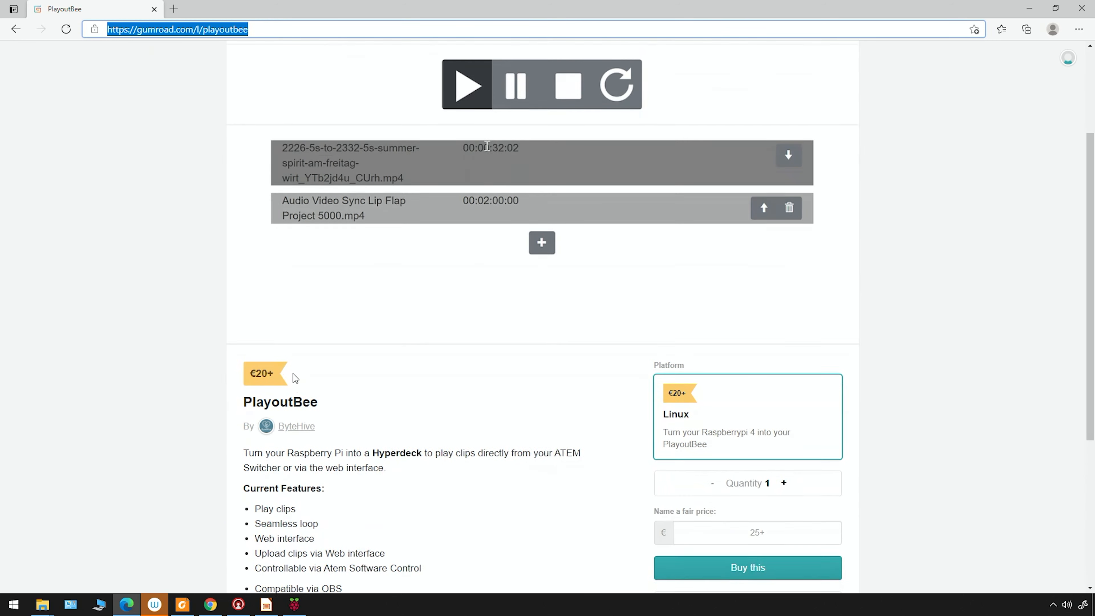
scroll("down", 3)
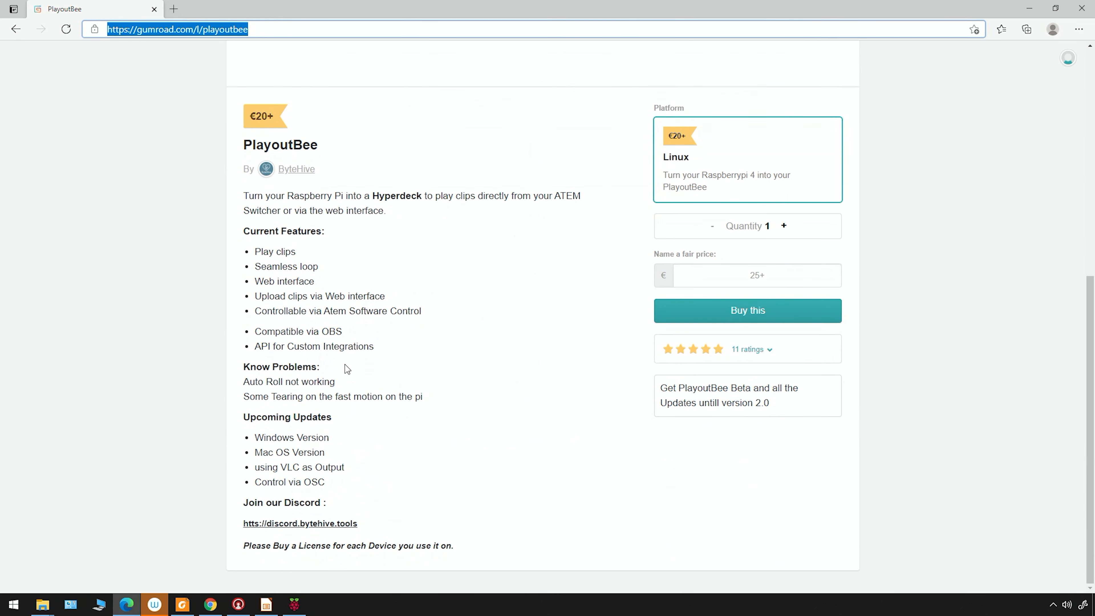
mouse_move(380, 207)
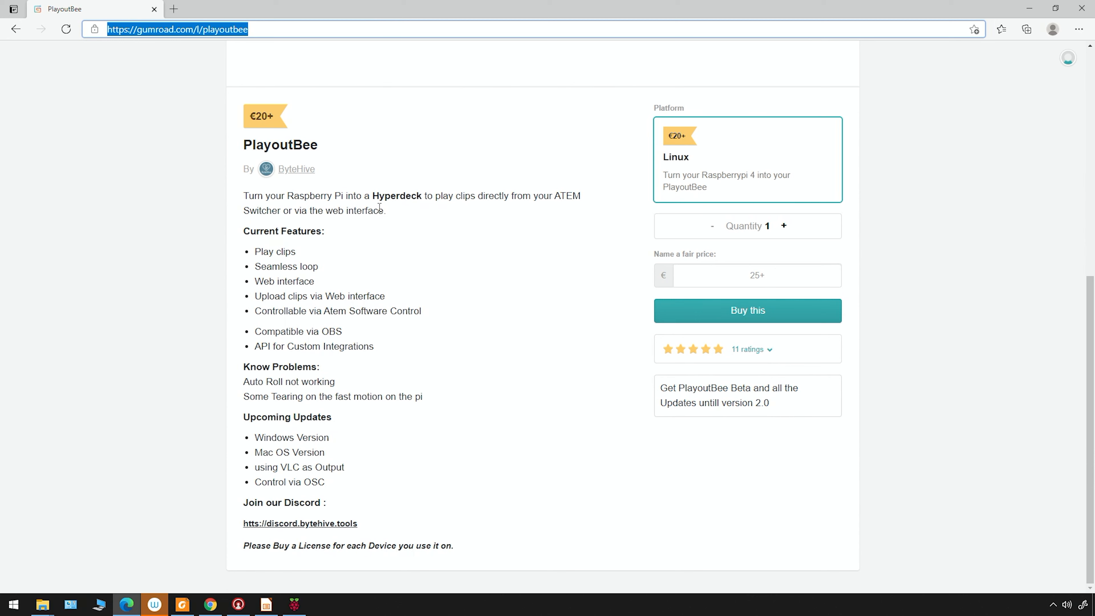
mouse_move(493, 215)
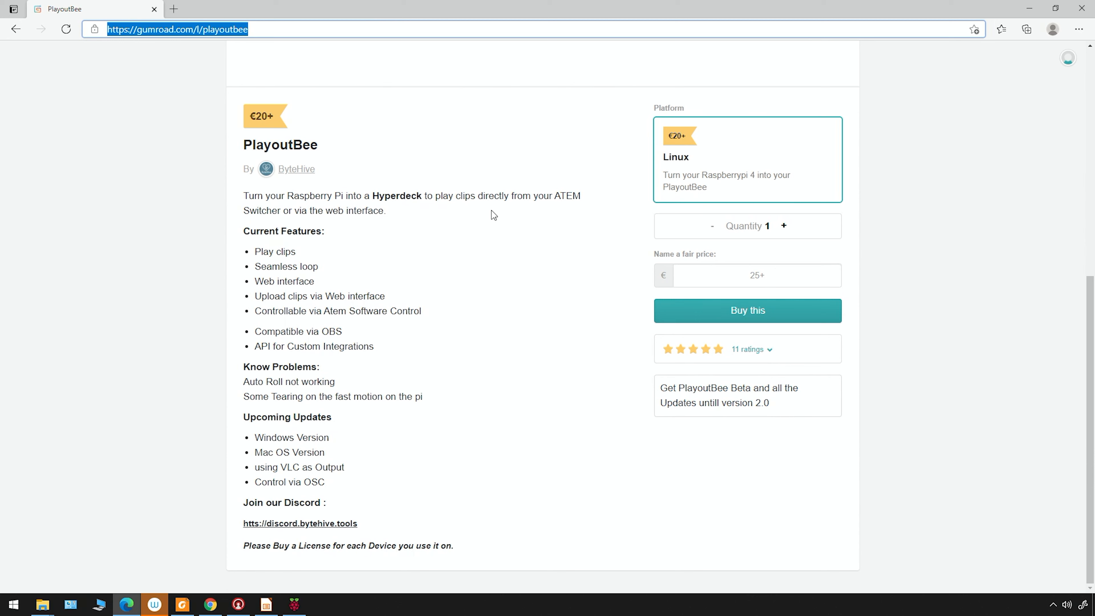
mouse_move(274, 223)
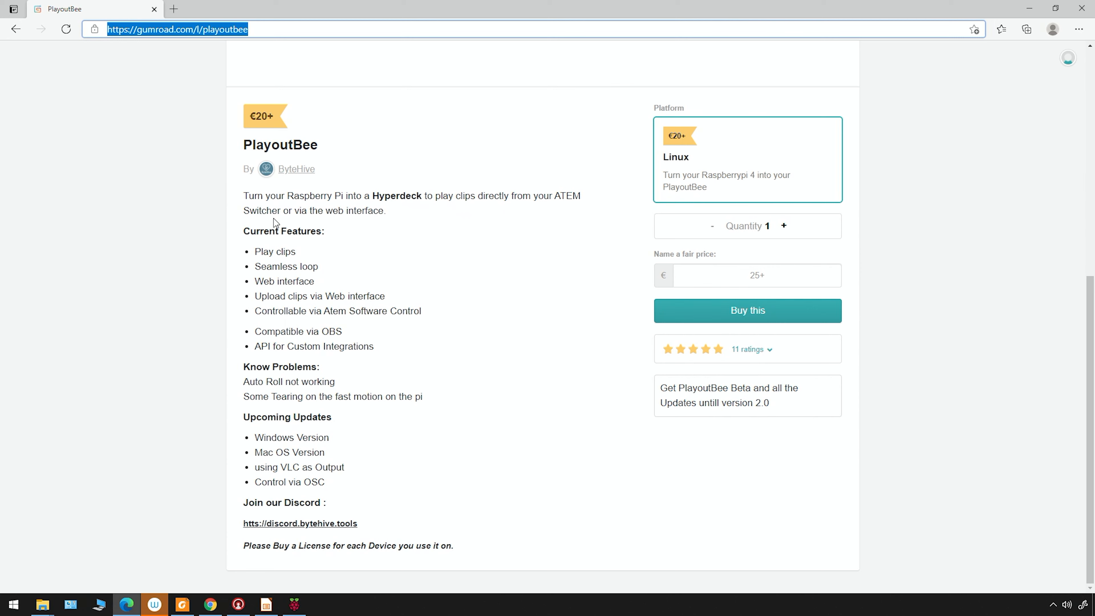
mouse_move(380, 225)
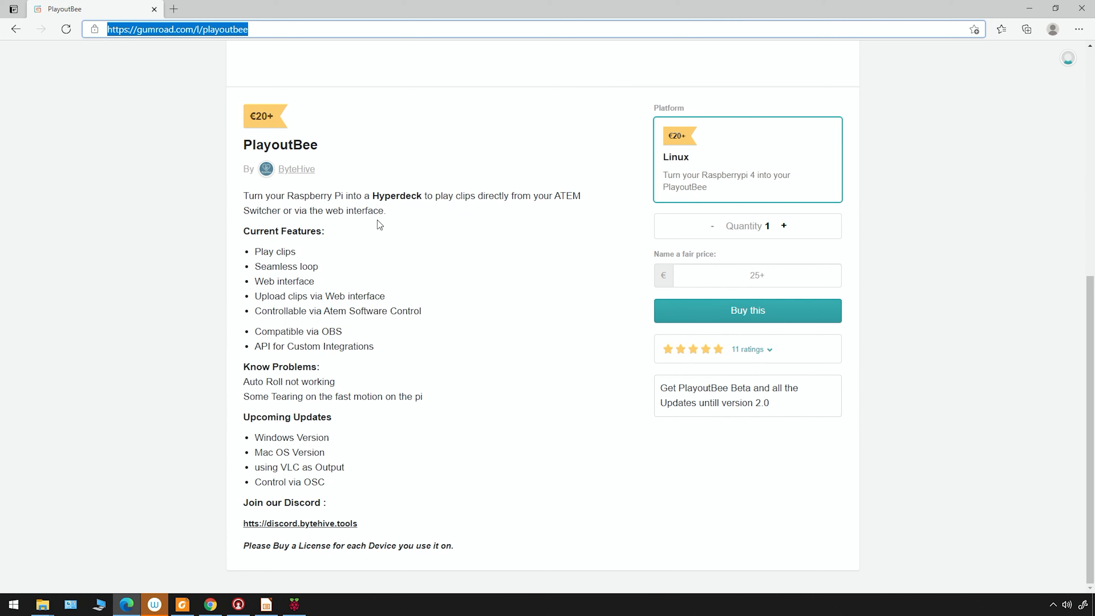
mouse_move(348, 242)
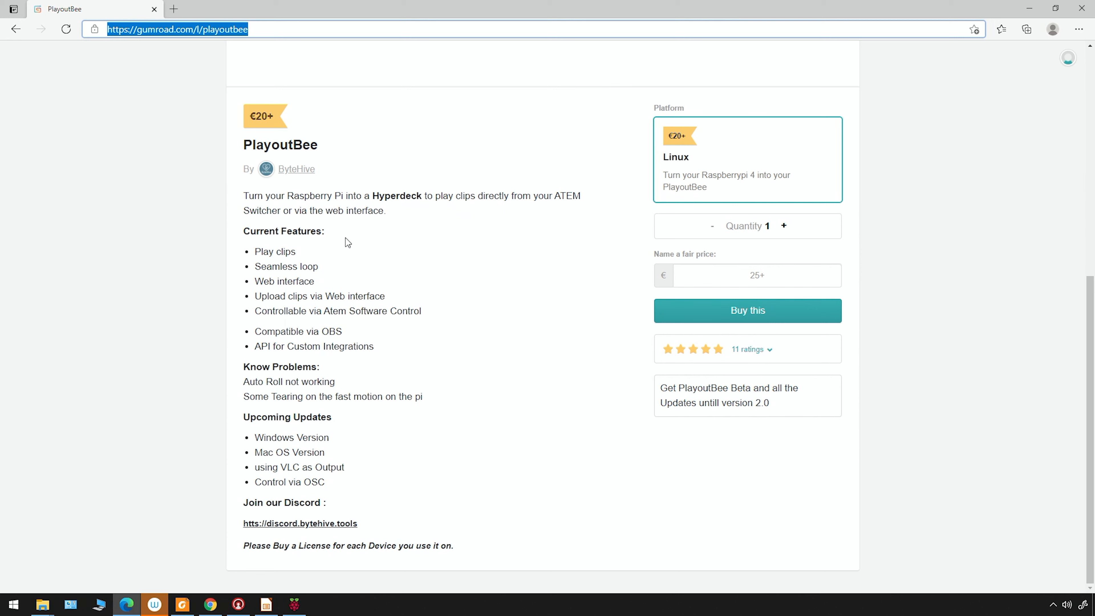
mouse_move(318, 307)
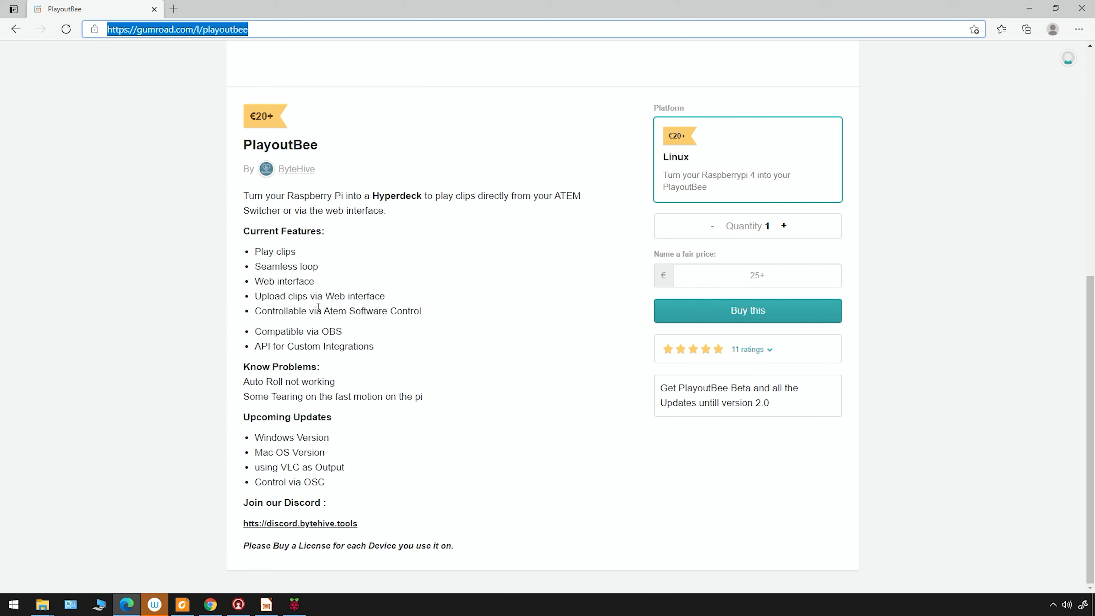
mouse_move(308, 260)
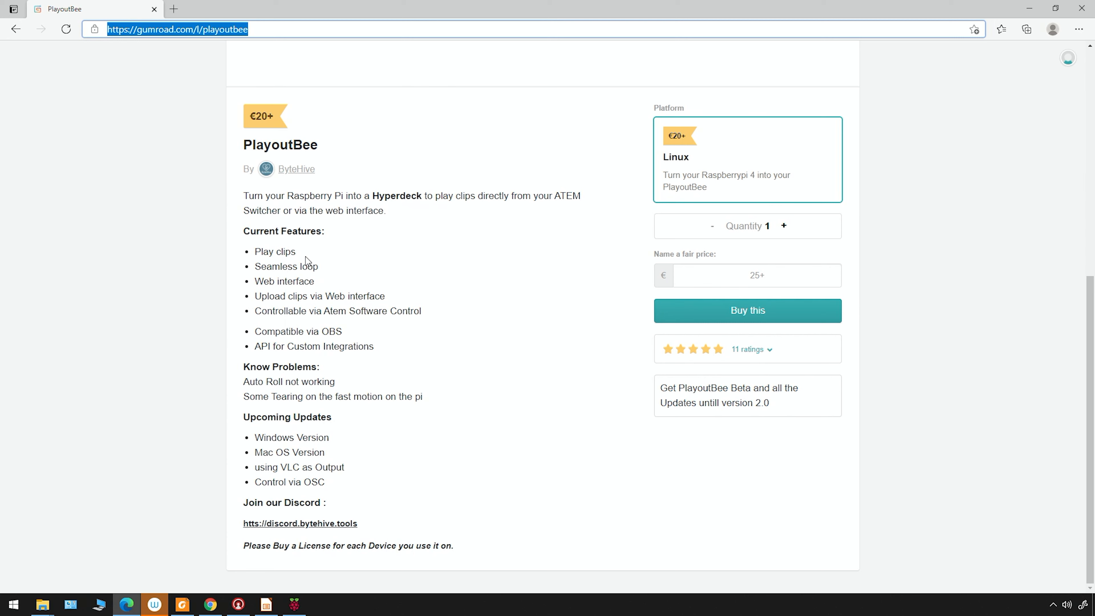
mouse_move(246, 382)
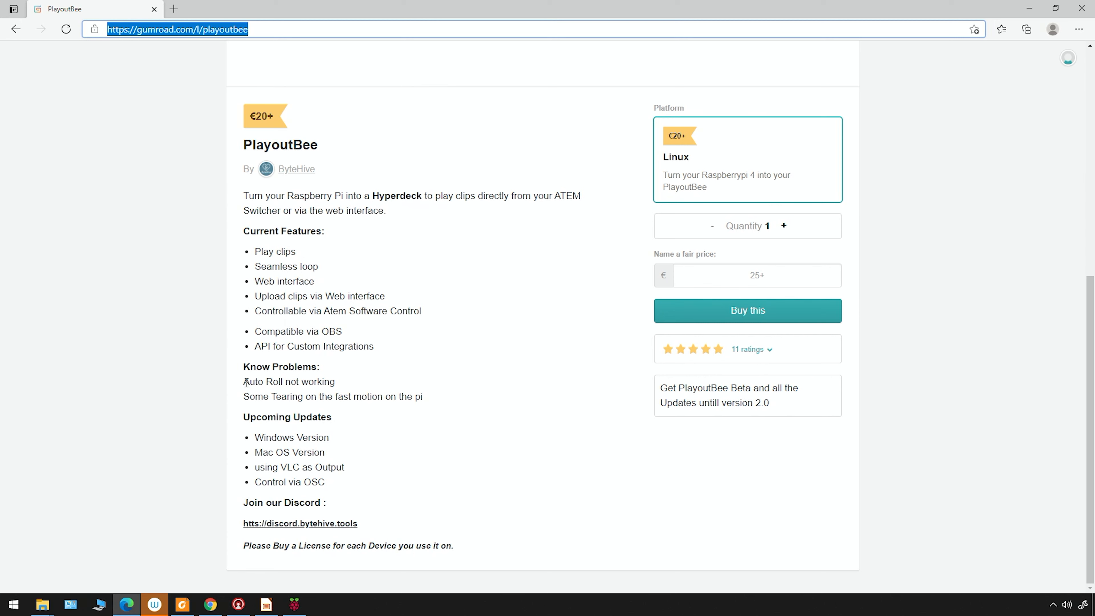
double_click(289, 381)
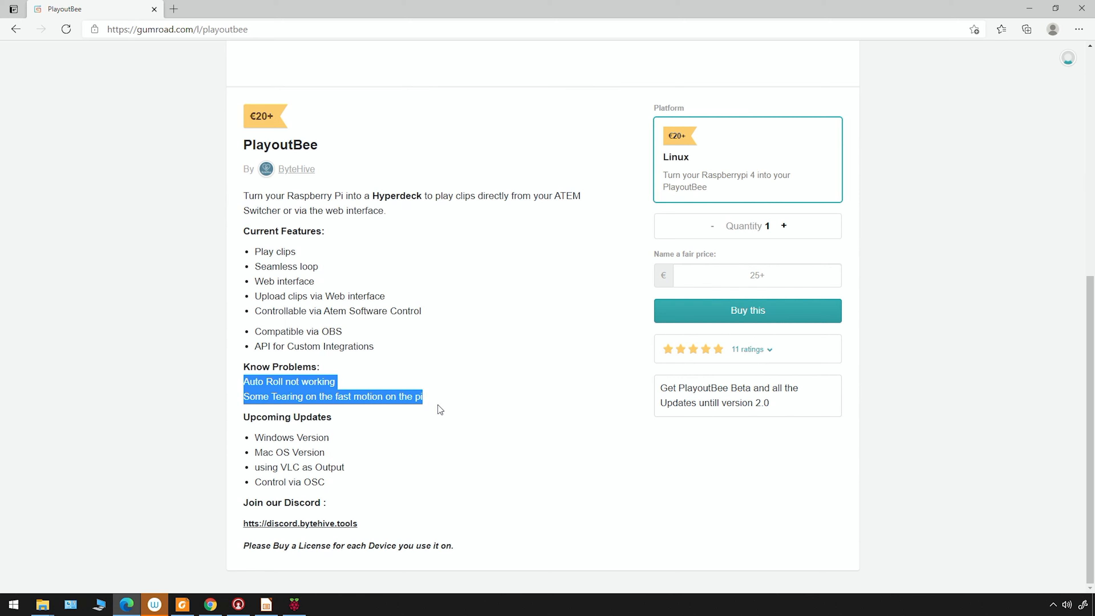
mouse_move(329, 403)
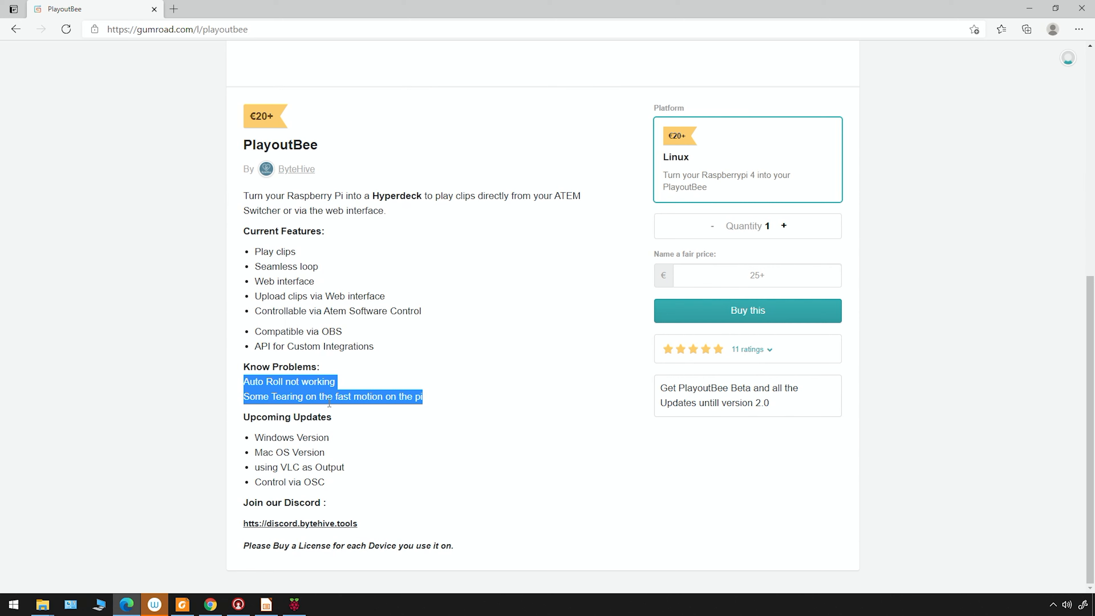
mouse_move(452, 410)
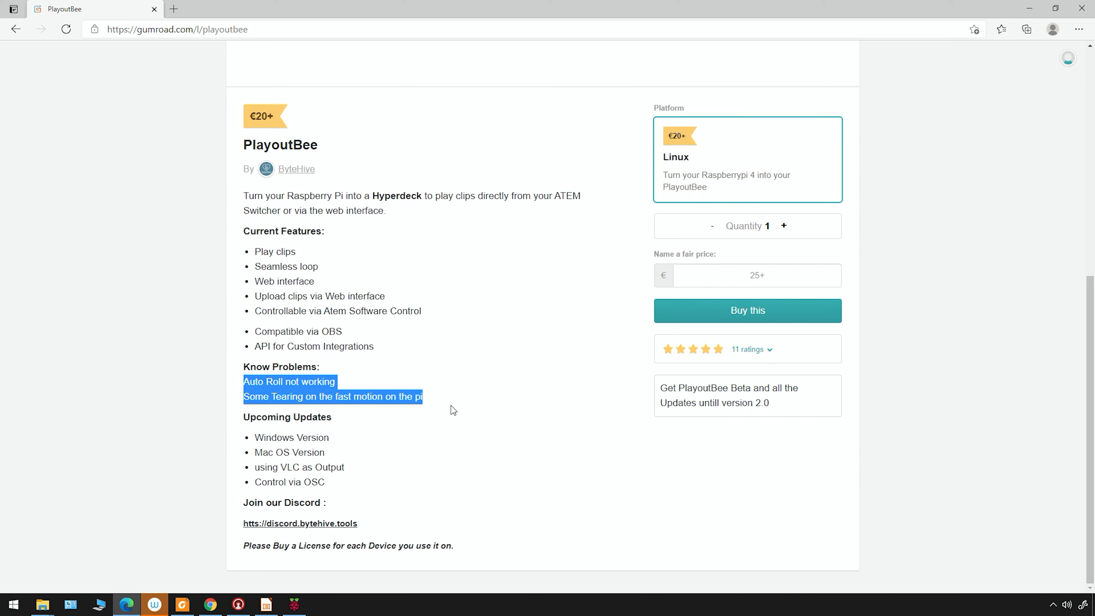
mouse_move(471, 402)
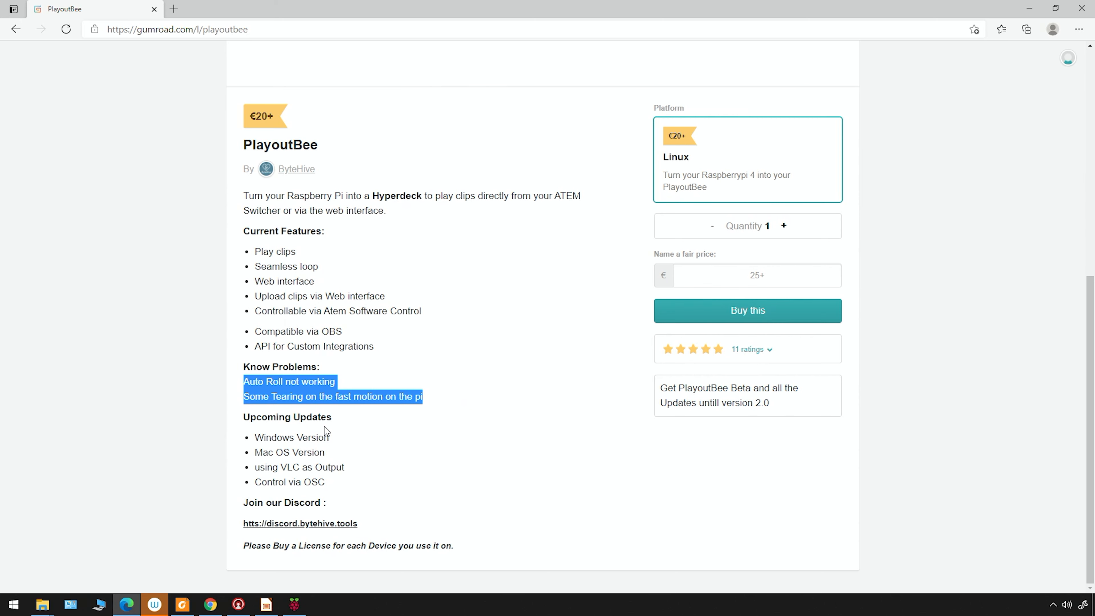
mouse_move(277, 455)
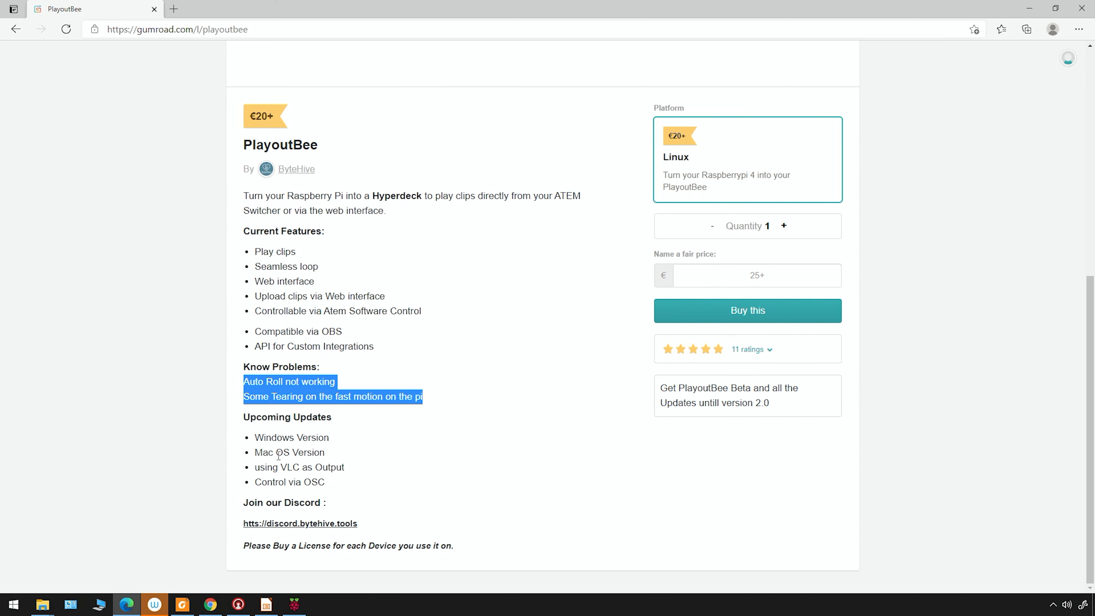
mouse_move(255, 477)
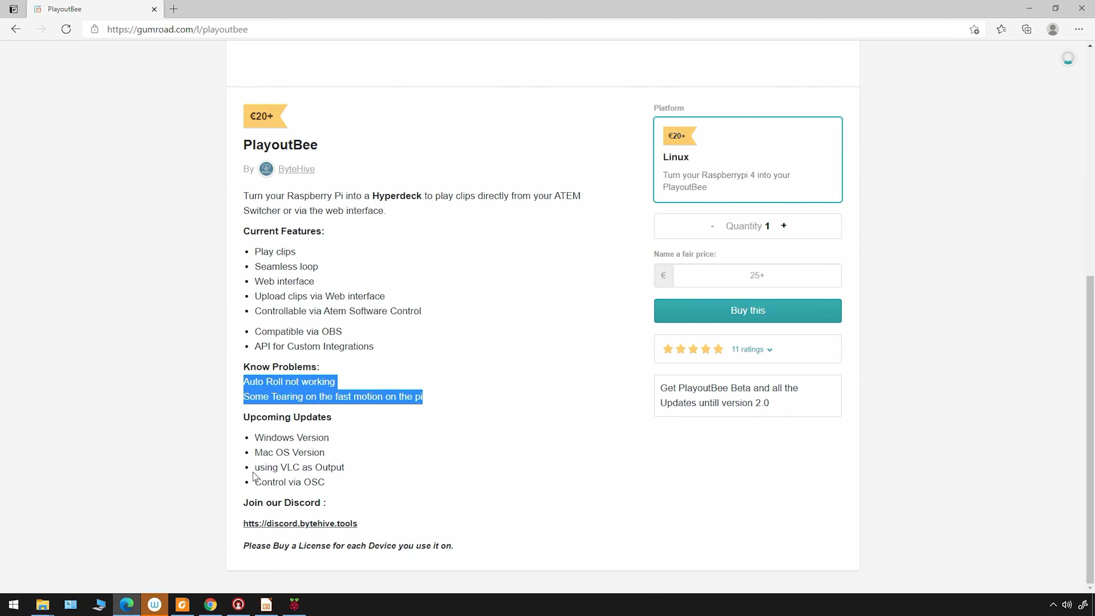
mouse_move(341, 470)
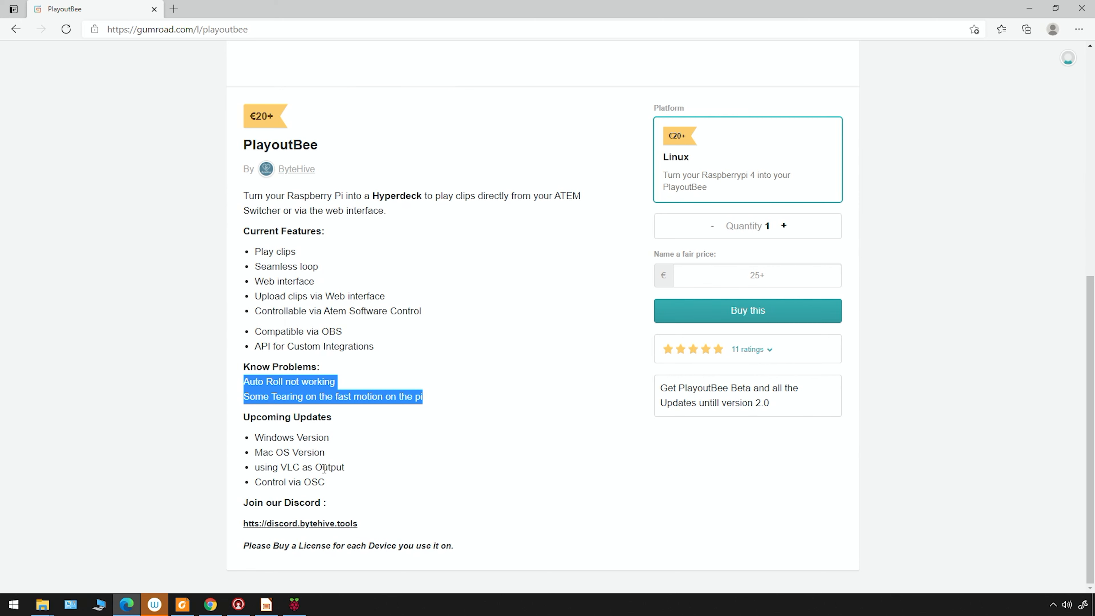
mouse_move(473, 322)
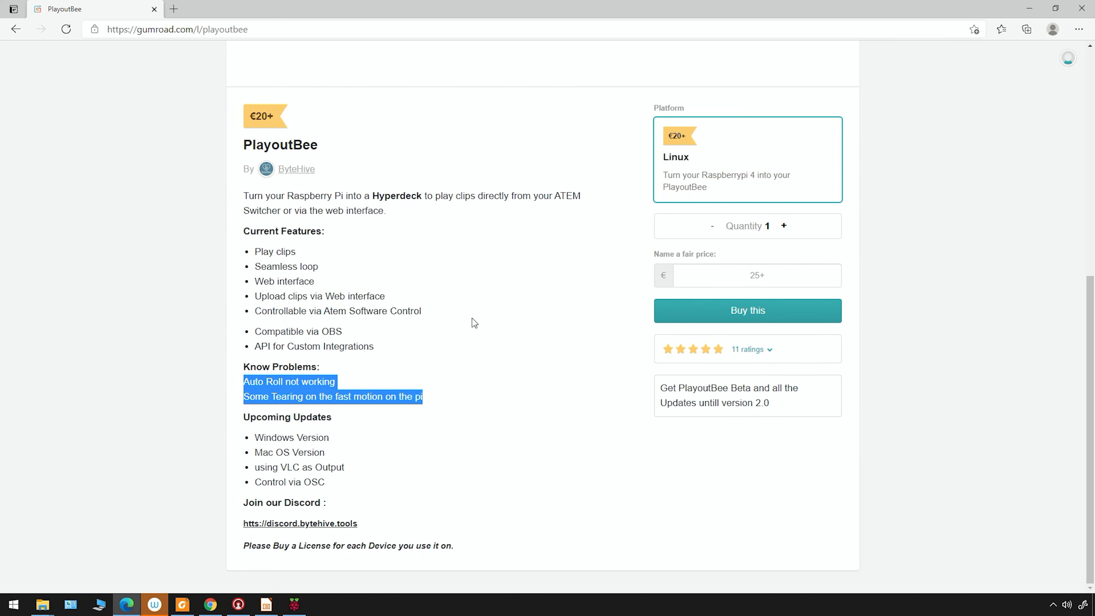
mouse_move(472, 329)
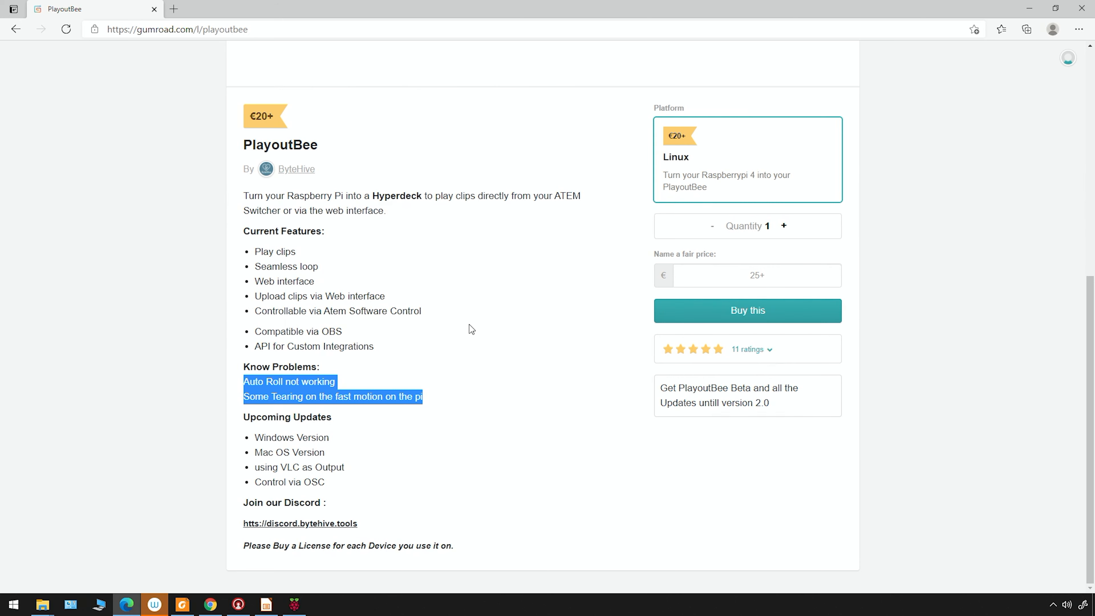
mouse_move(558, 335)
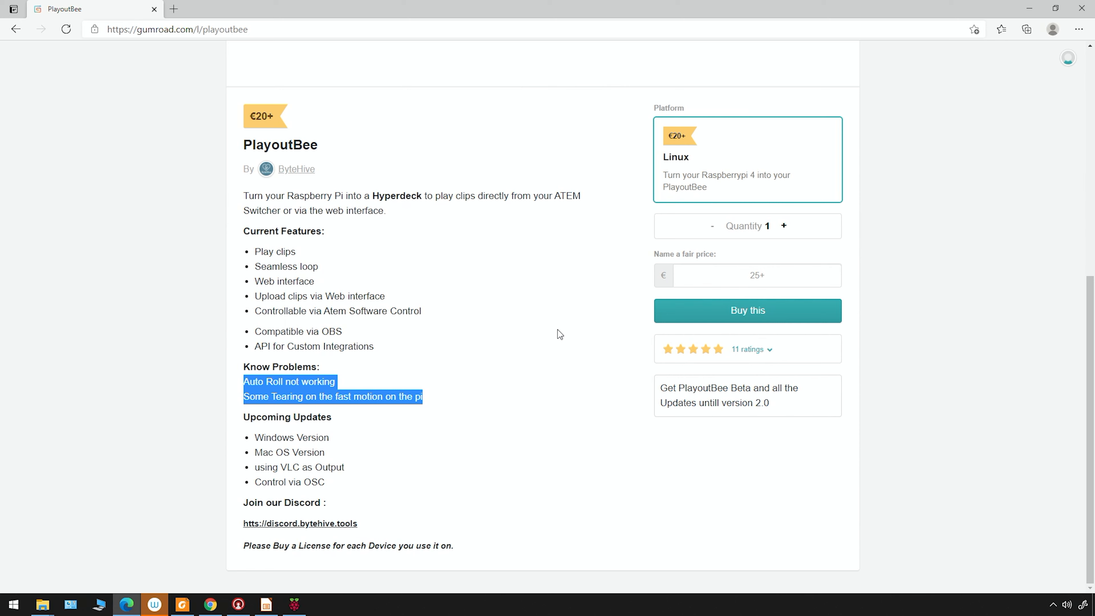
mouse_move(239, 604)
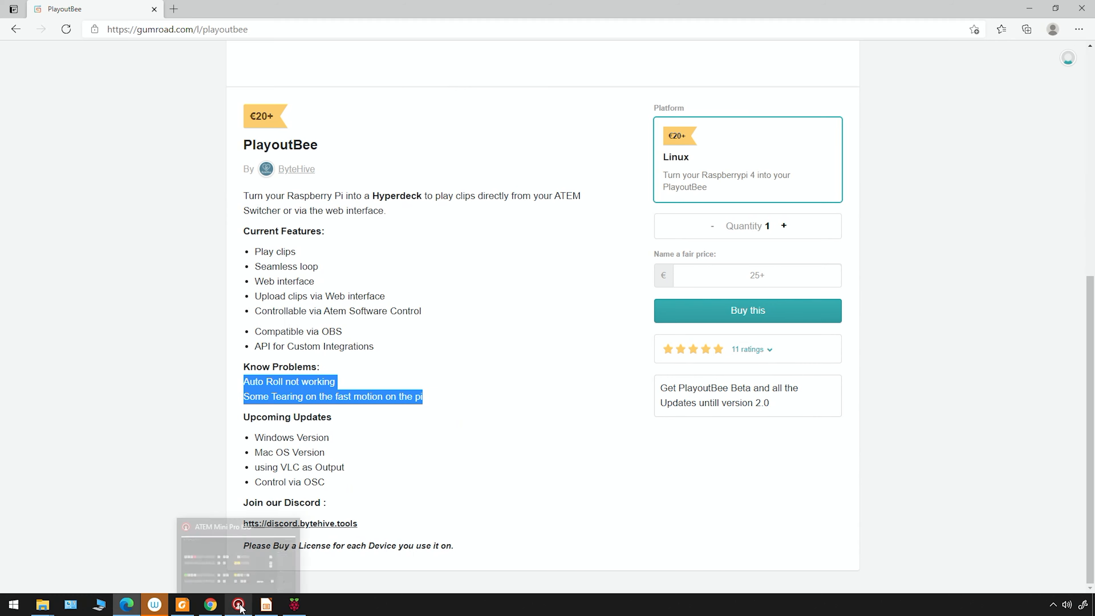
Switch to ATEM Software Control and review the HyperDeck settings with HyperDeck 2 on Input 3.
left_click(237, 604)
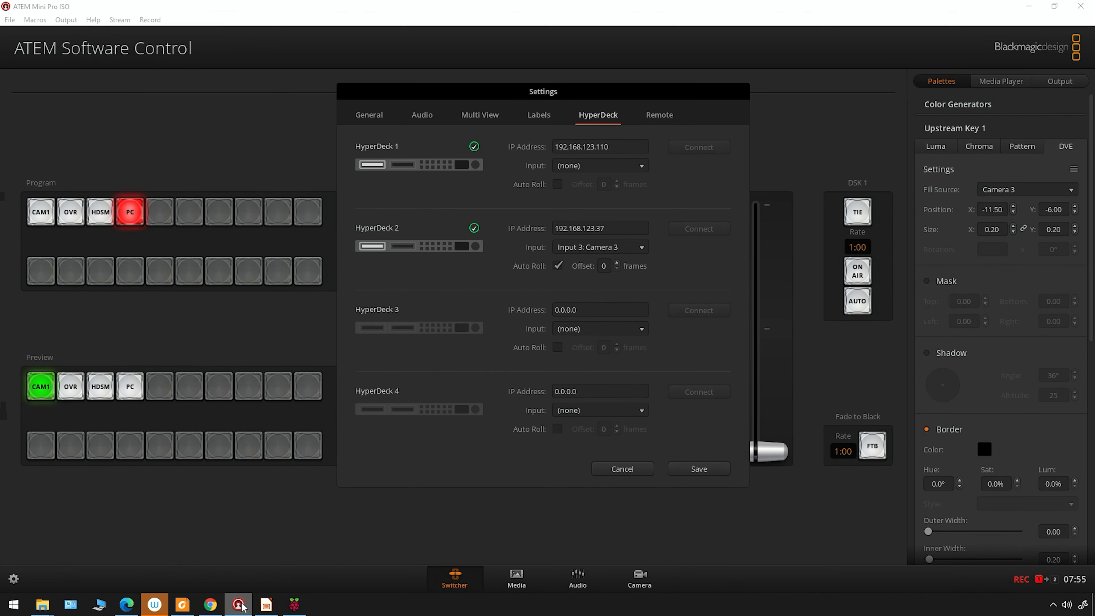
mouse_move(602, 291)
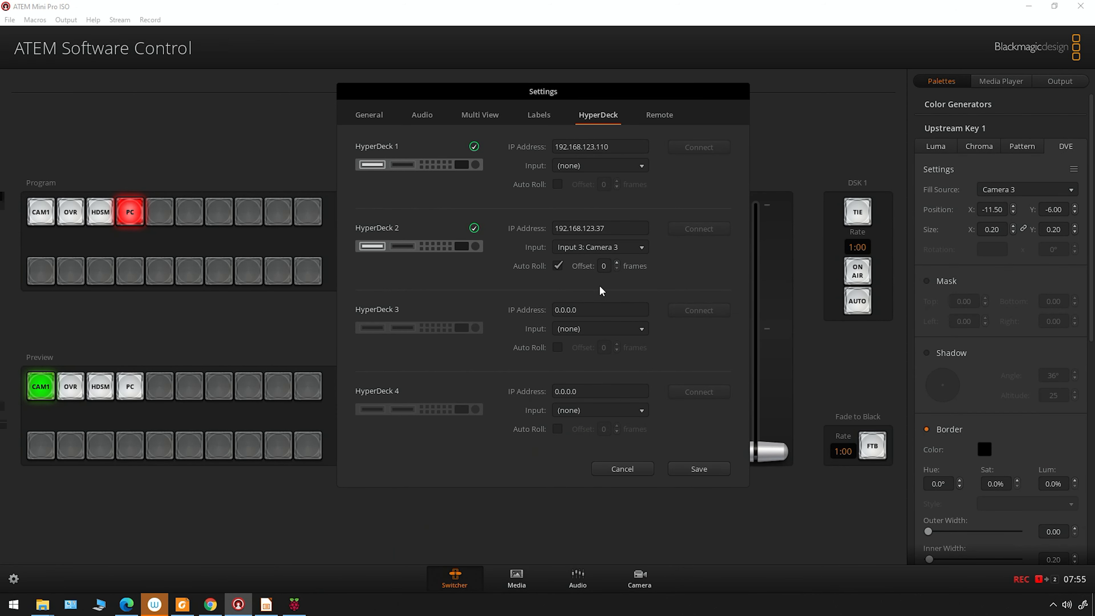
mouse_move(390, 155)
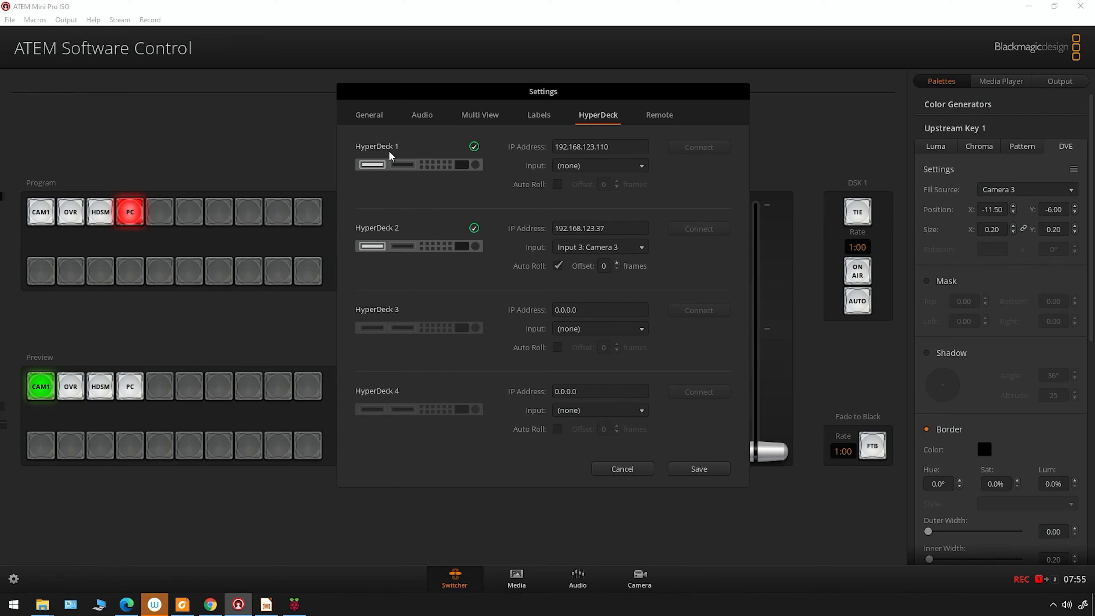
mouse_move(362, 155)
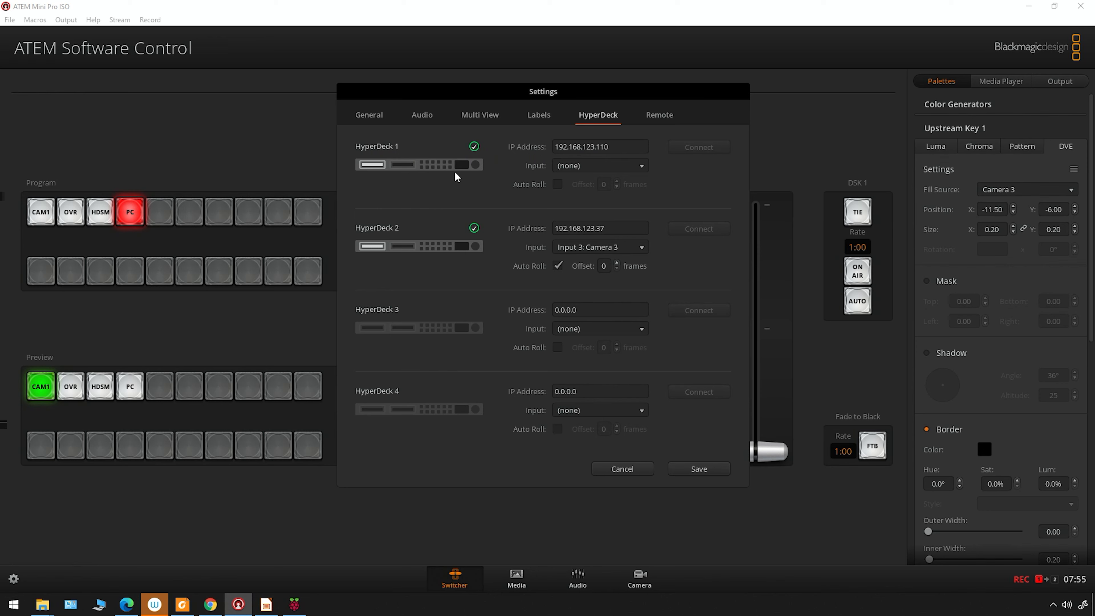
mouse_move(377, 256)
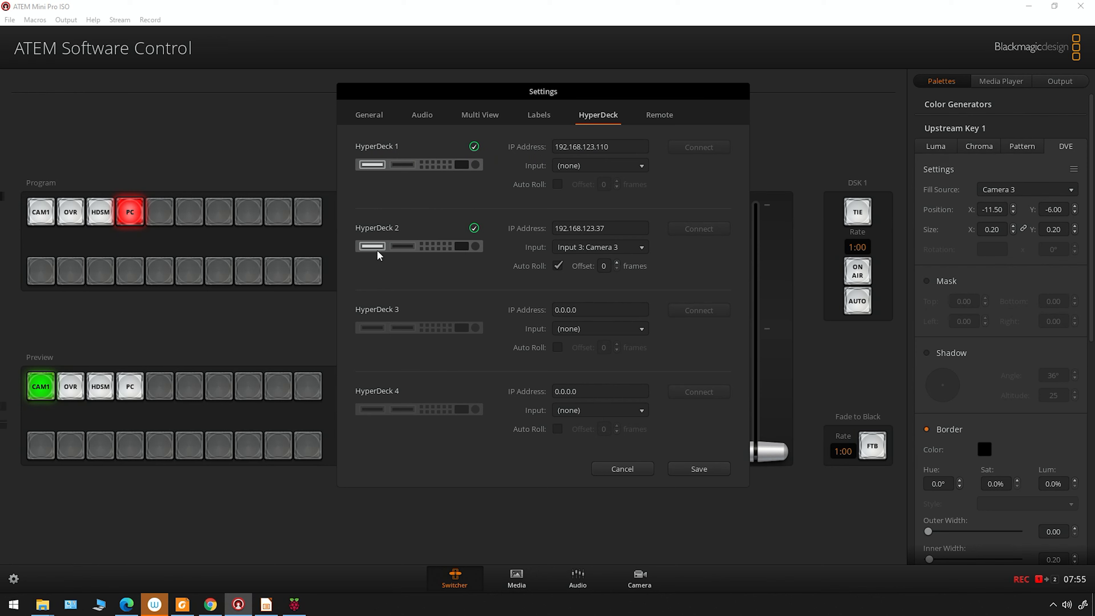
mouse_move(681, 255)
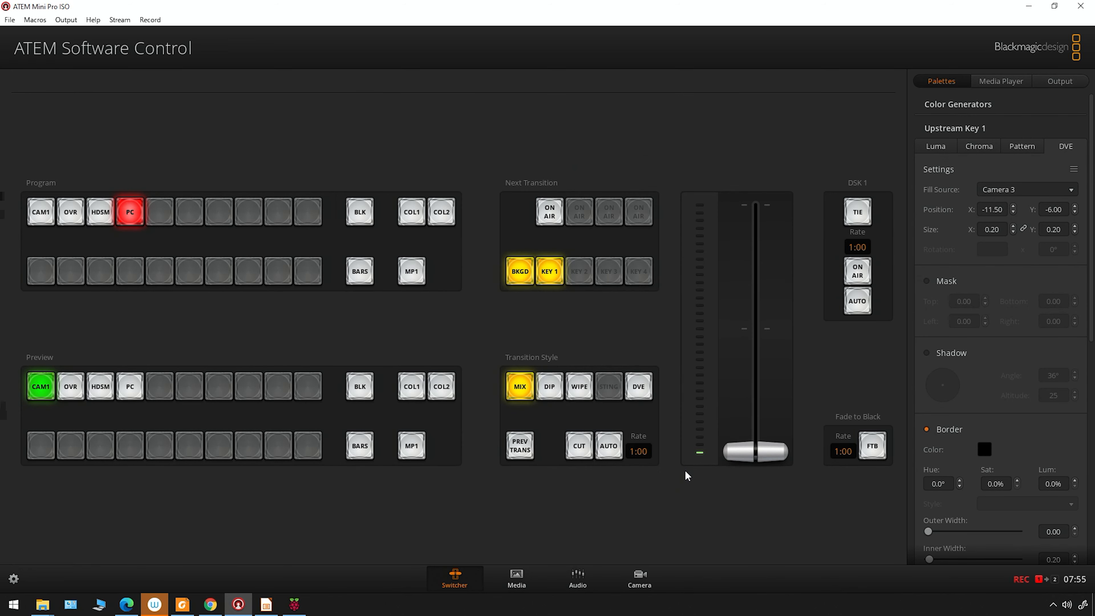
mouse_move(960, 46)
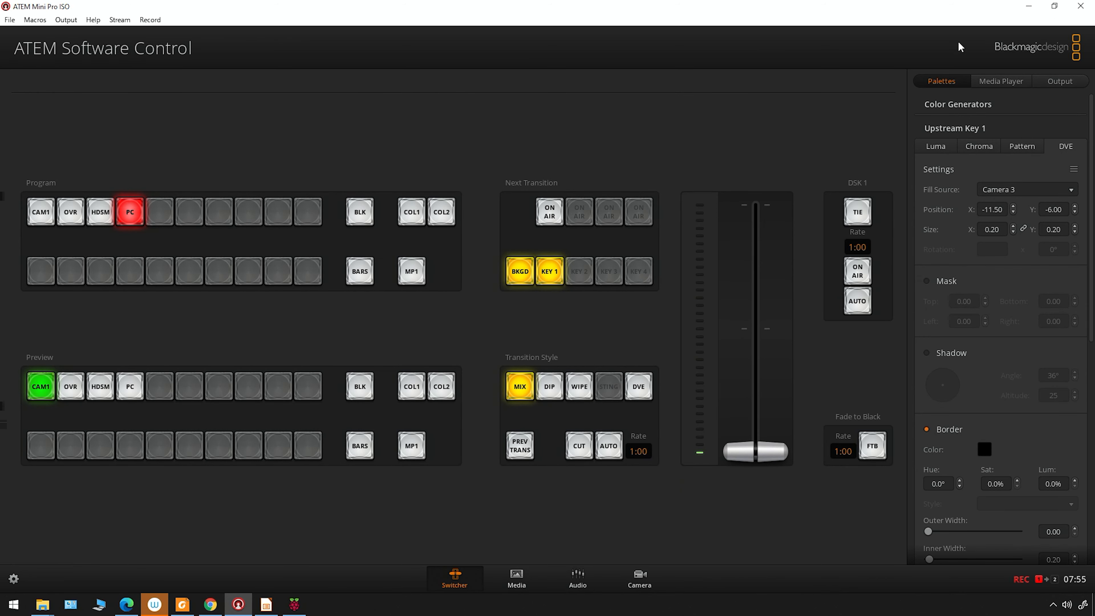
Show the second HyperDeck's playback controls, expand its five-clip list and cue clip 4, Big_Buck_Bunny_1080_10s_30MB.
left_click(1001, 81)
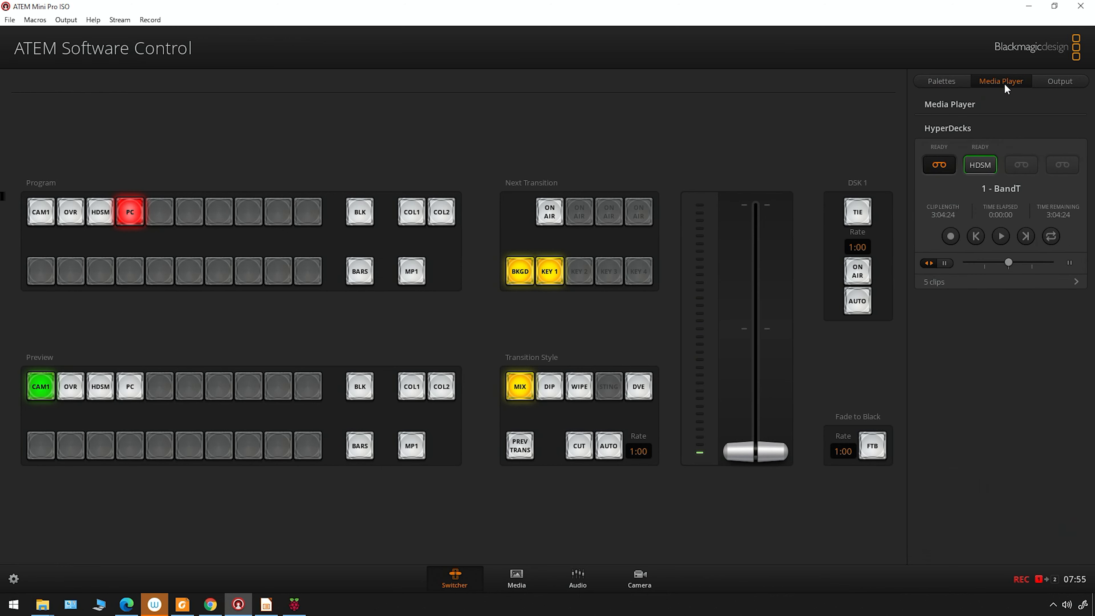
mouse_move(940, 172)
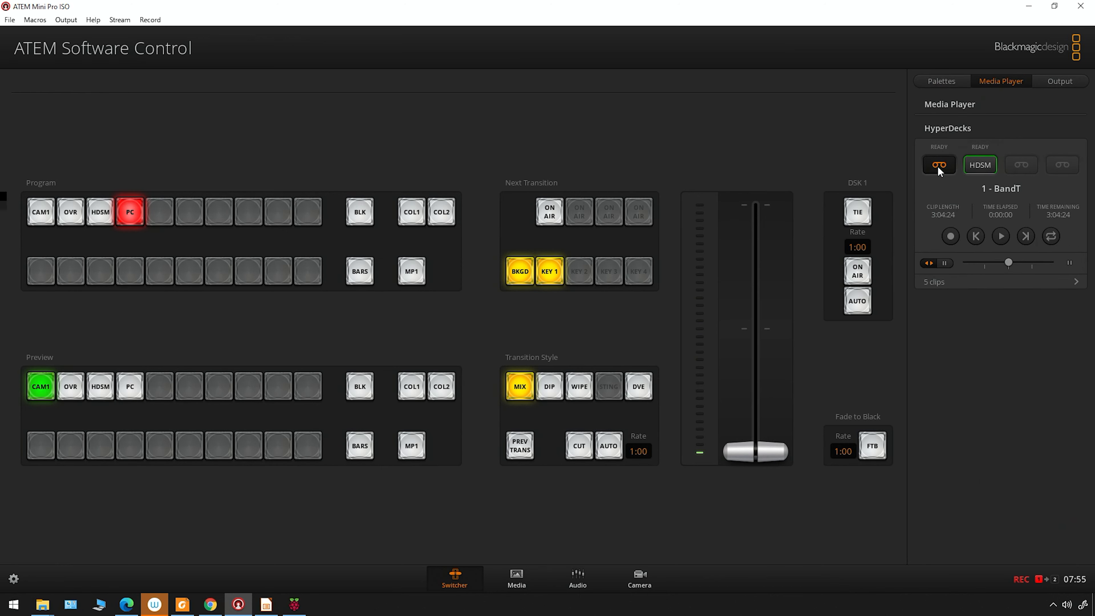
mouse_move(937, 171)
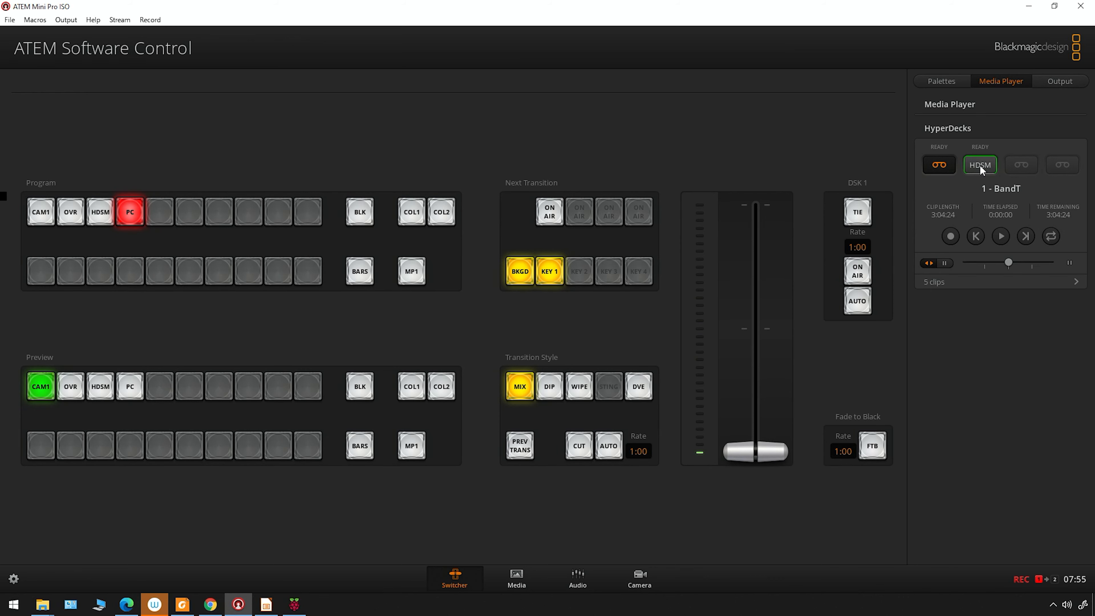
mouse_move(981, 192)
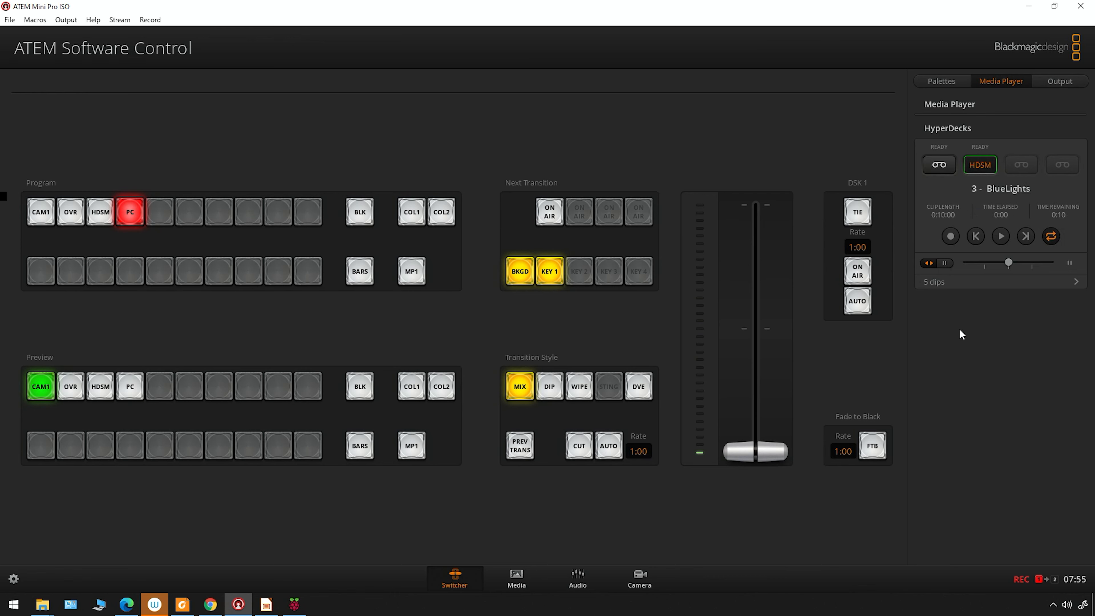
mouse_move(1066, 290)
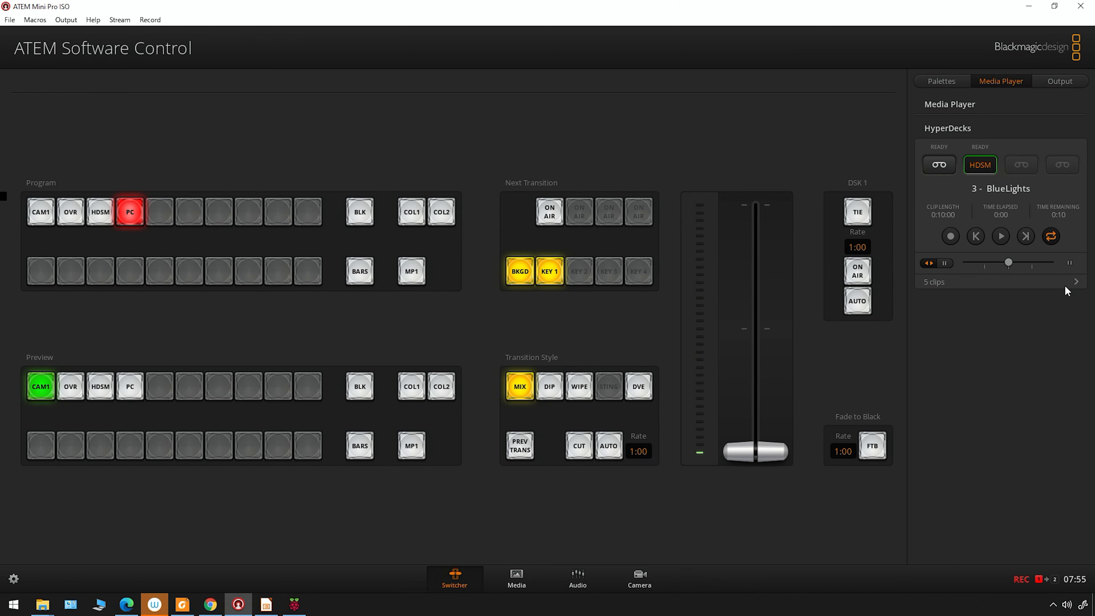
left_click(1076, 281)
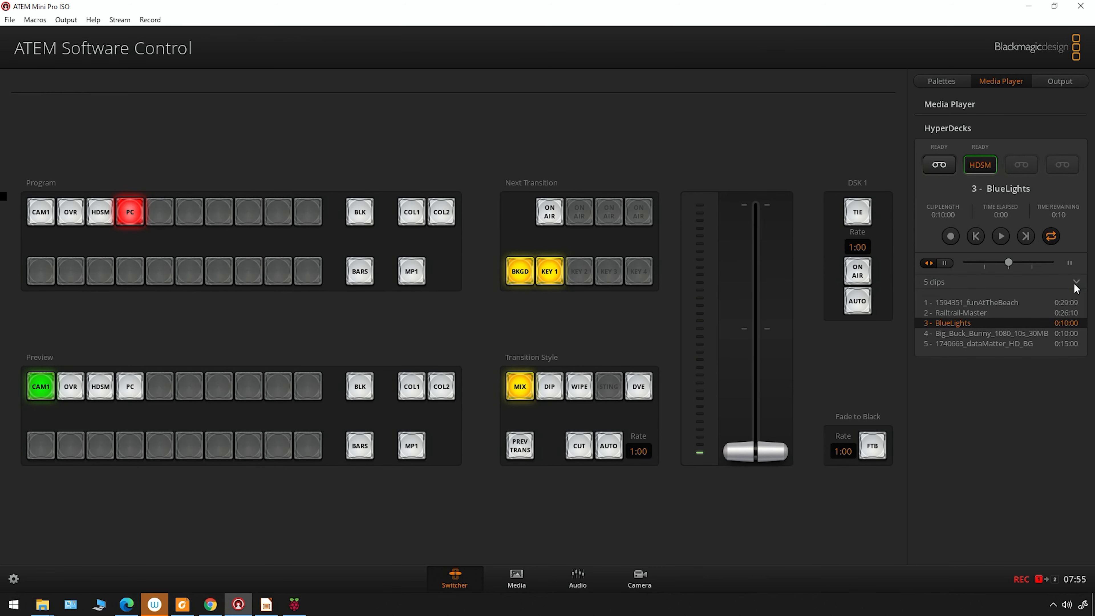
mouse_move(965, 378)
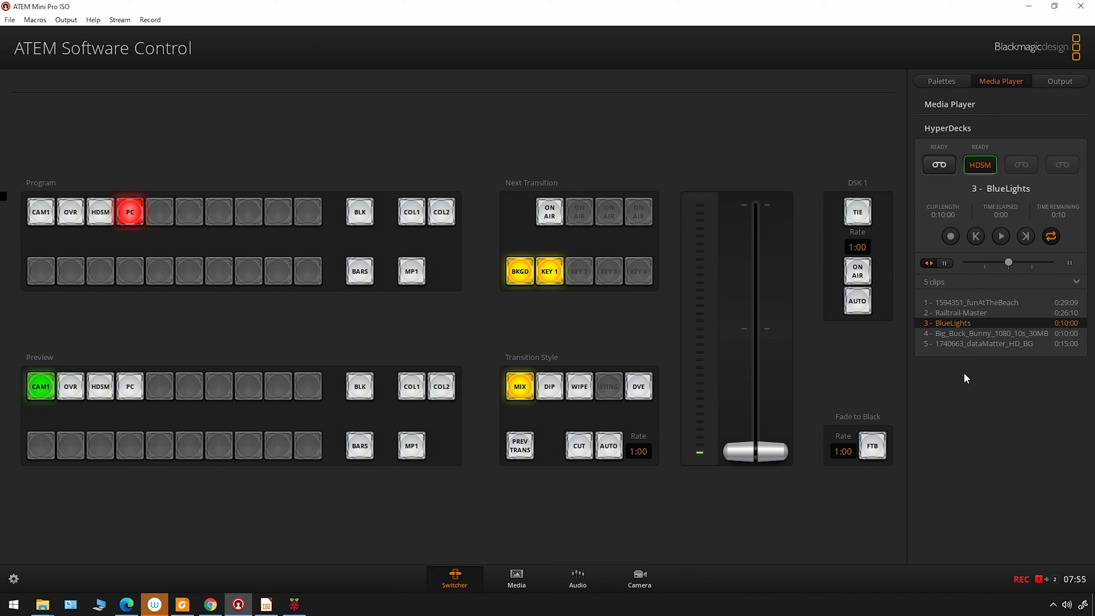
mouse_move(945, 342)
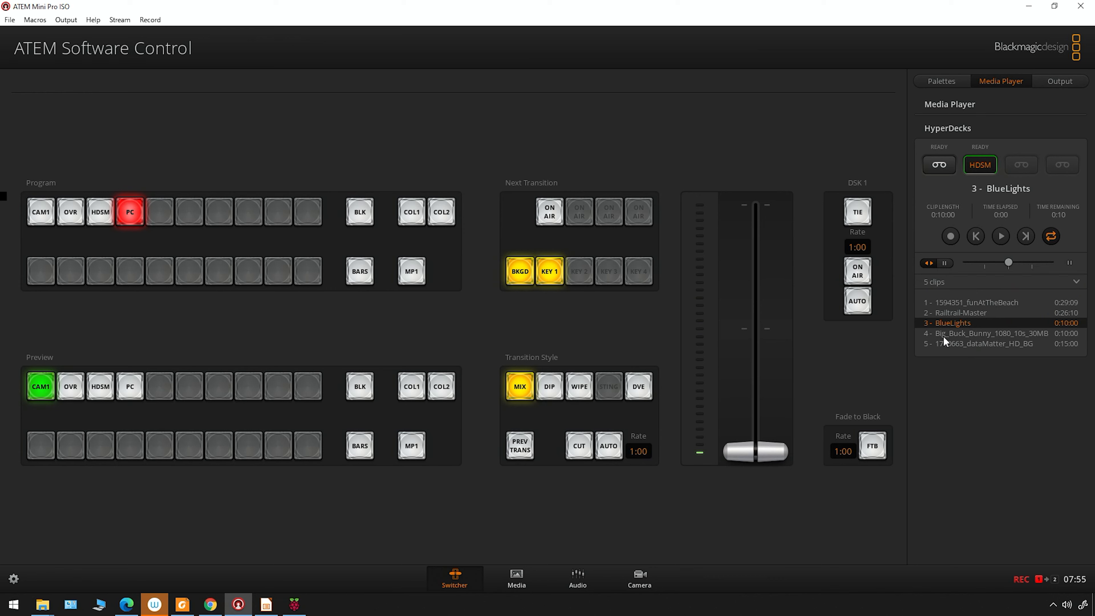
left_click(989, 333)
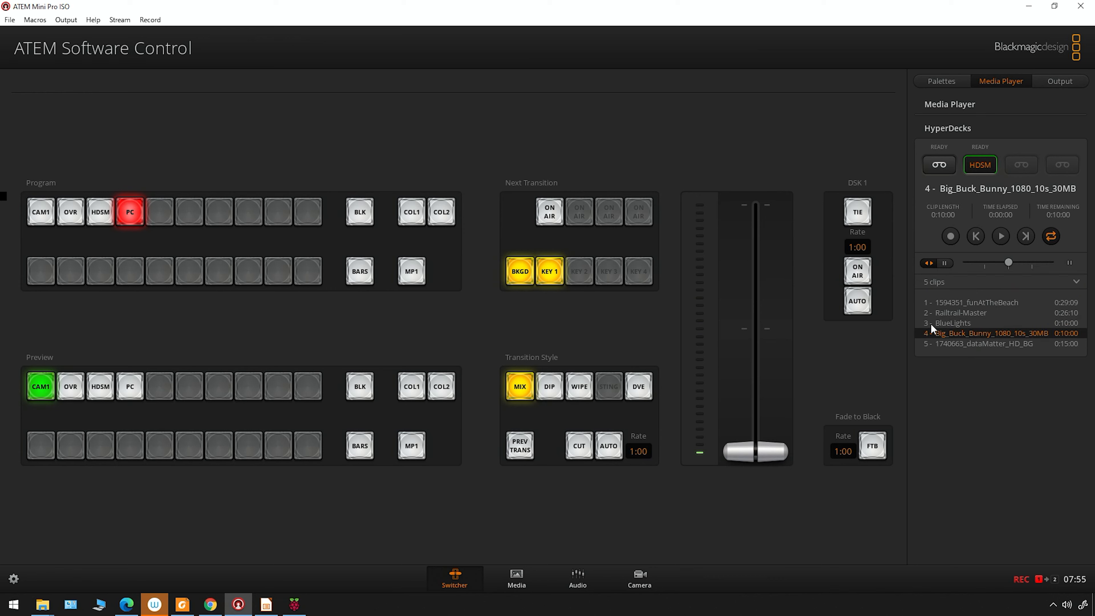
Put upstream Key 1 on air and play the cued Big_Buck_Bunny clip from the HyperDeck.
left_click(548, 212)
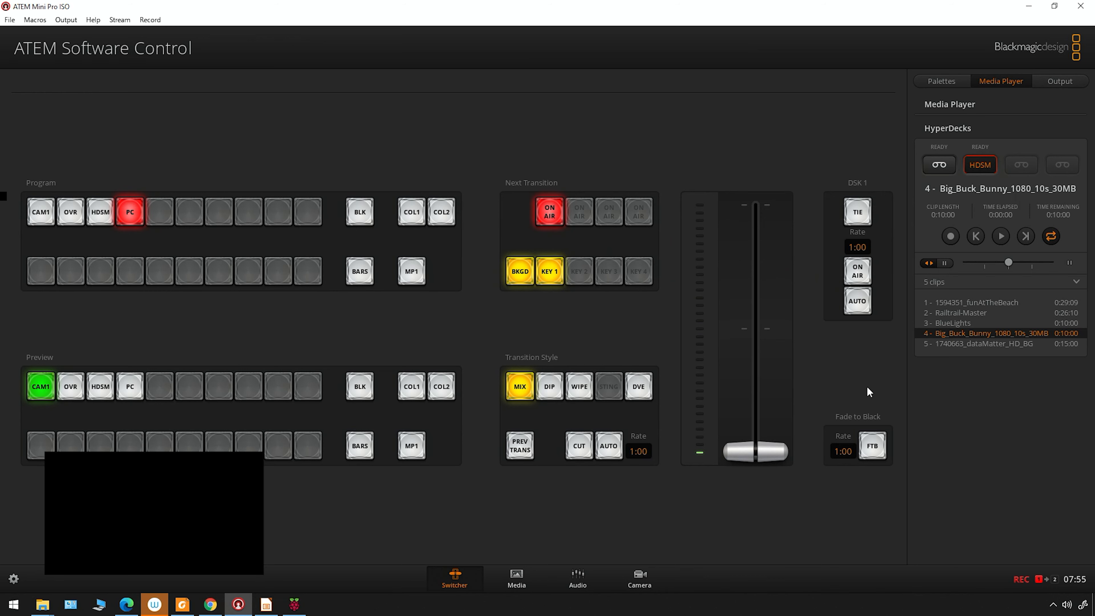
left_click(1000, 236)
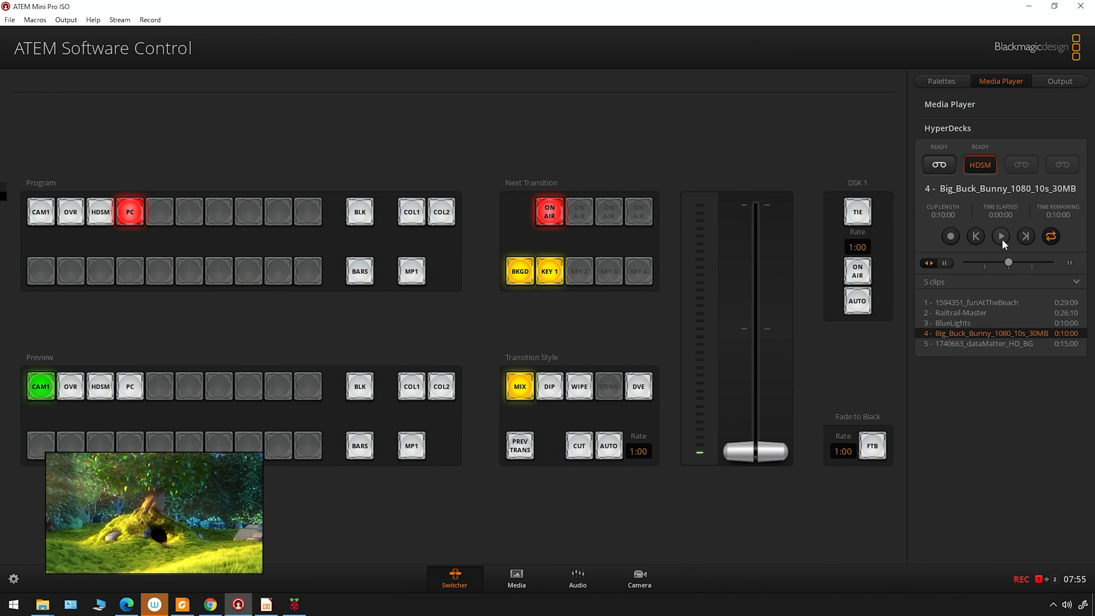
left_click(1000, 236)
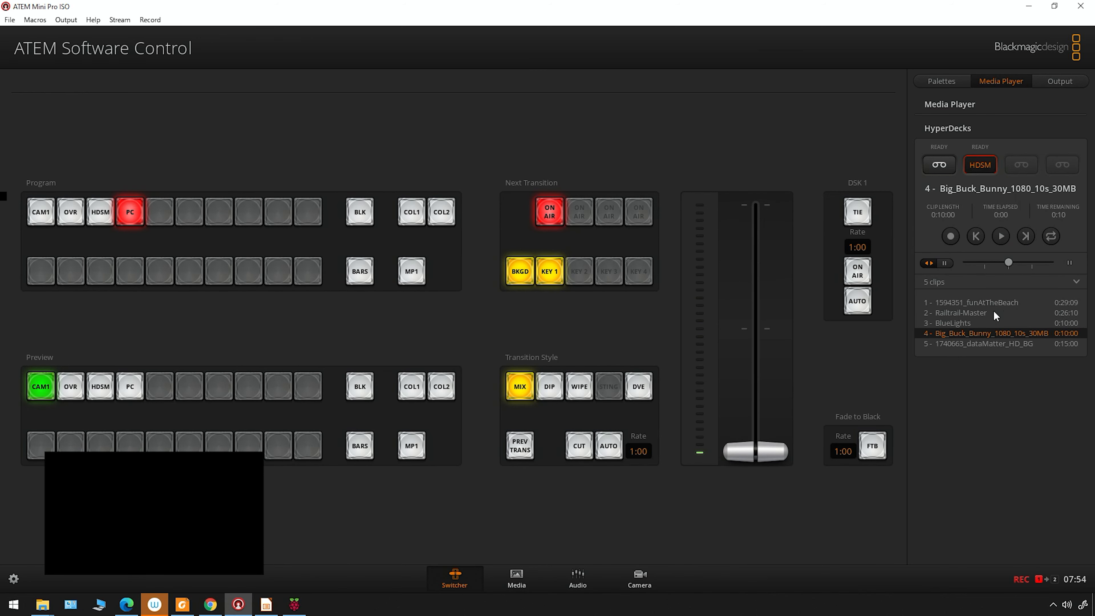
mouse_move(962, 330)
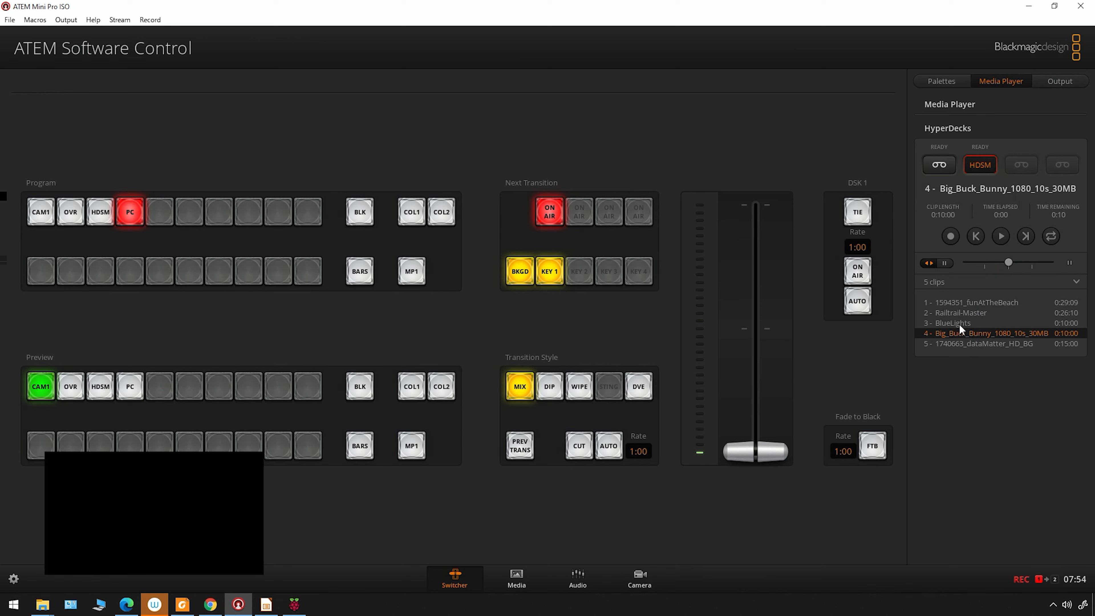
Cue clip 3, BlueLights, and play it in the on-air key.
left_click(1000, 236)
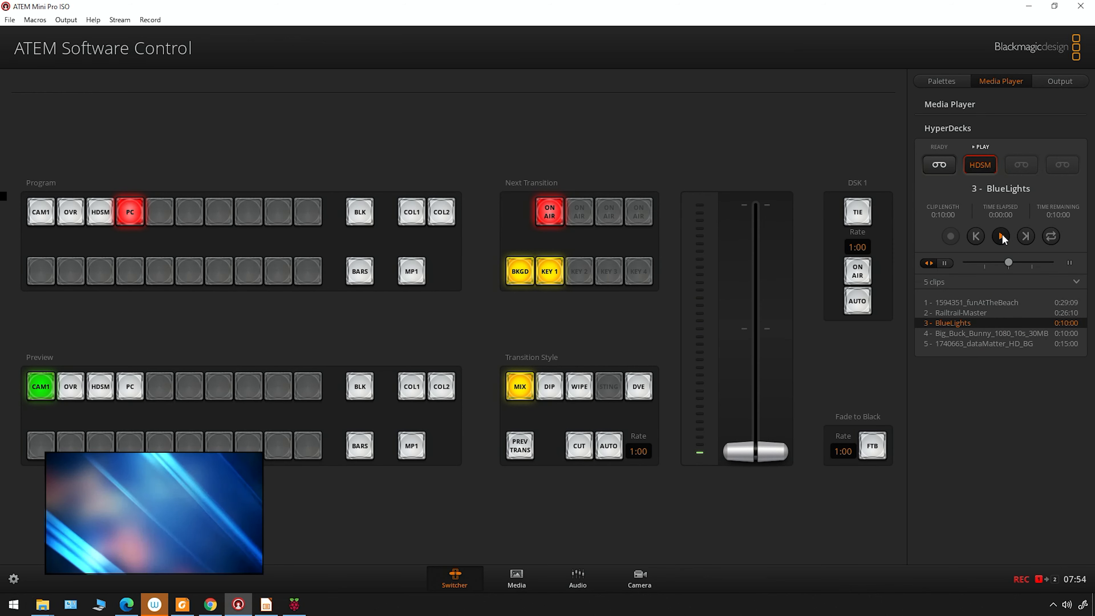
left_click(1000, 236)
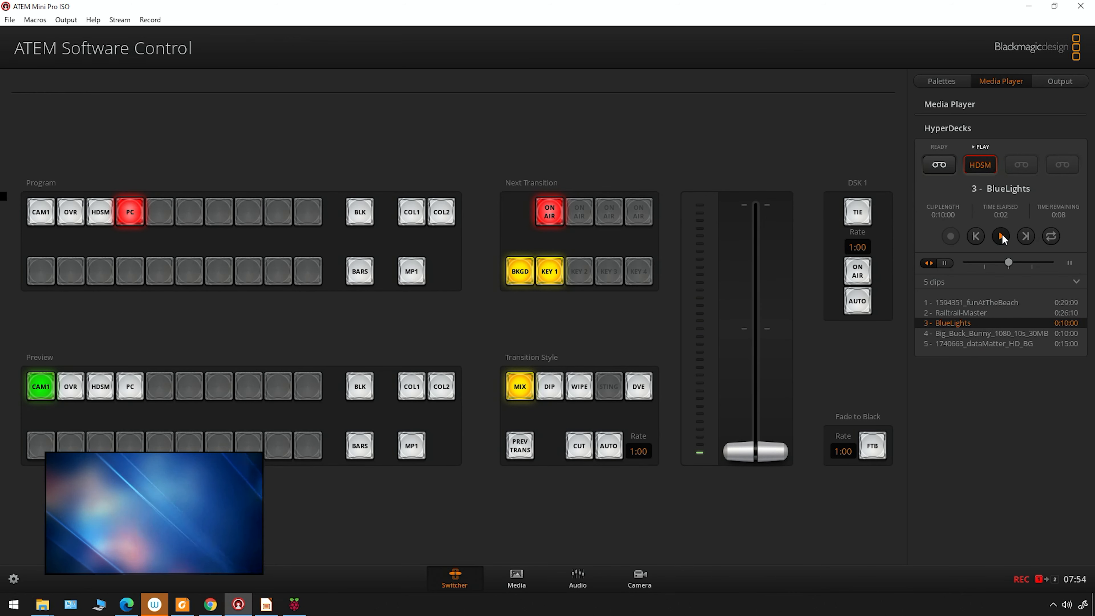